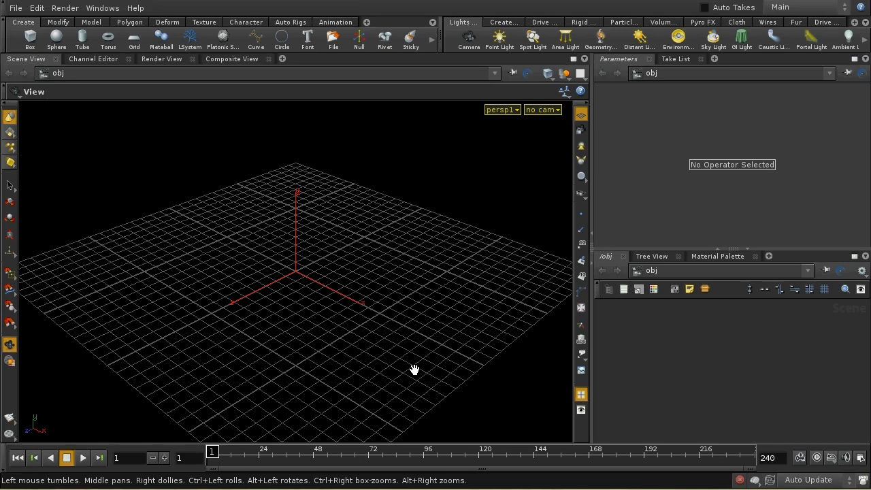
mouse_move(259, 135)
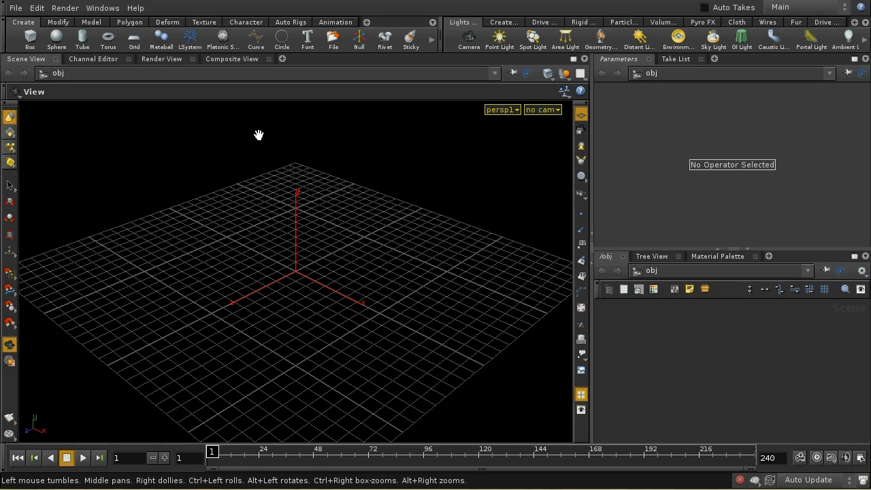
mouse_move(443, 270)
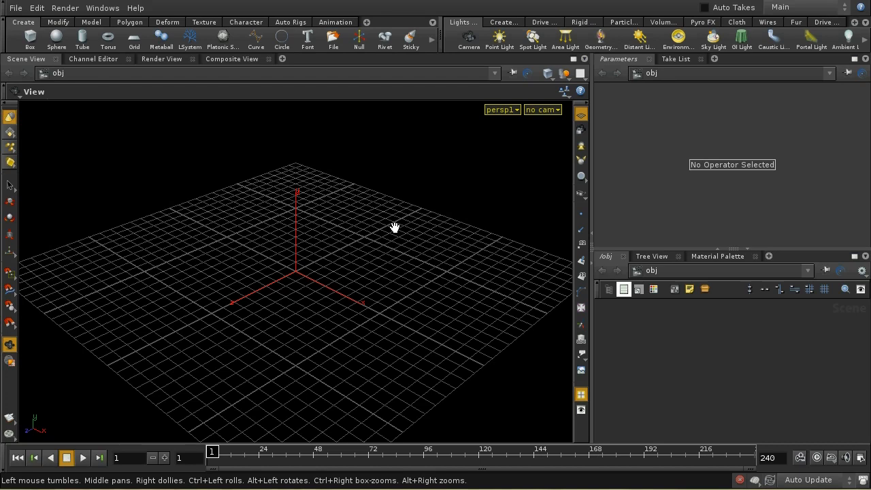
Add a polygon-mesh box with 4 4 4 axis divisions from the Create shelf.
left_click(30, 38)
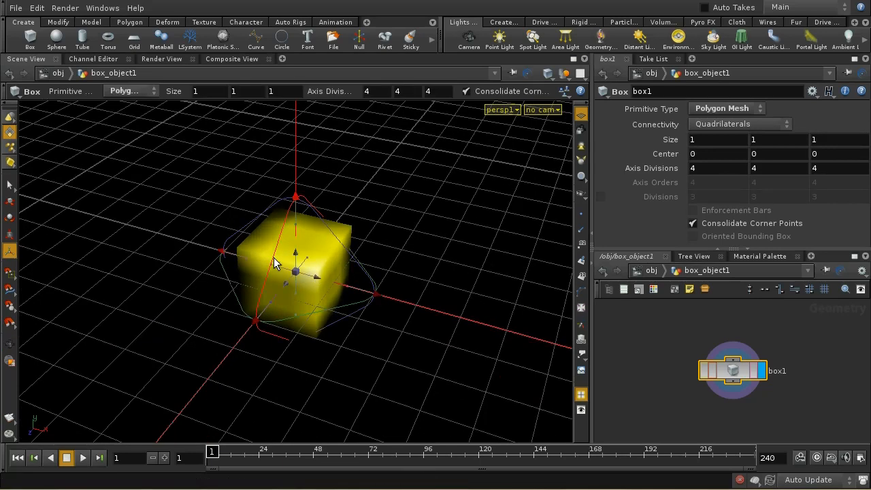
mouse_move(286, 258)
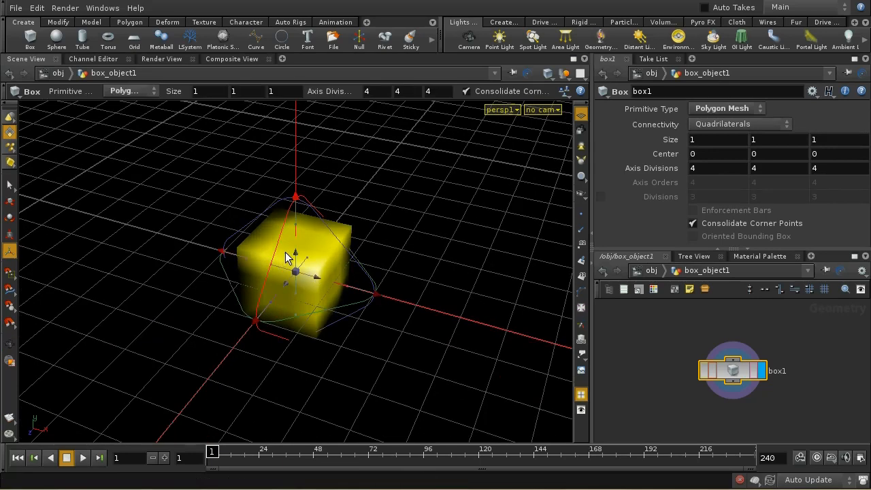
mouse_move(349, 248)
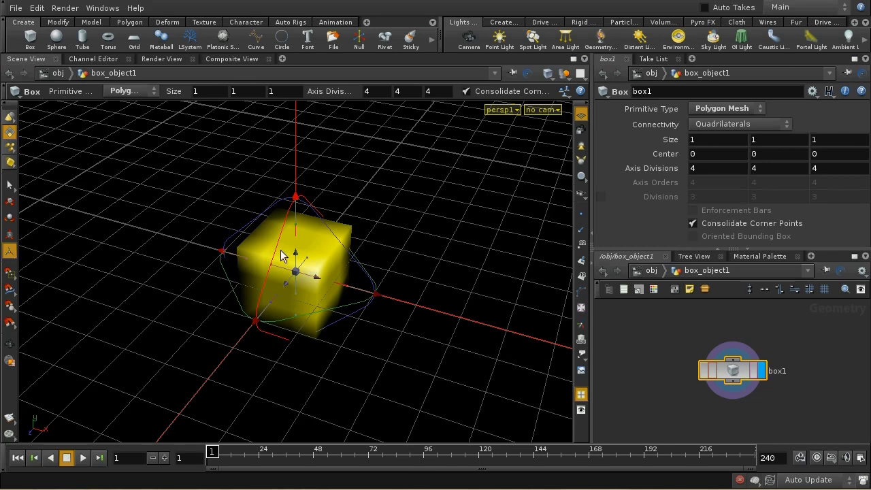
left_click_drag(733, 370, 728, 335)
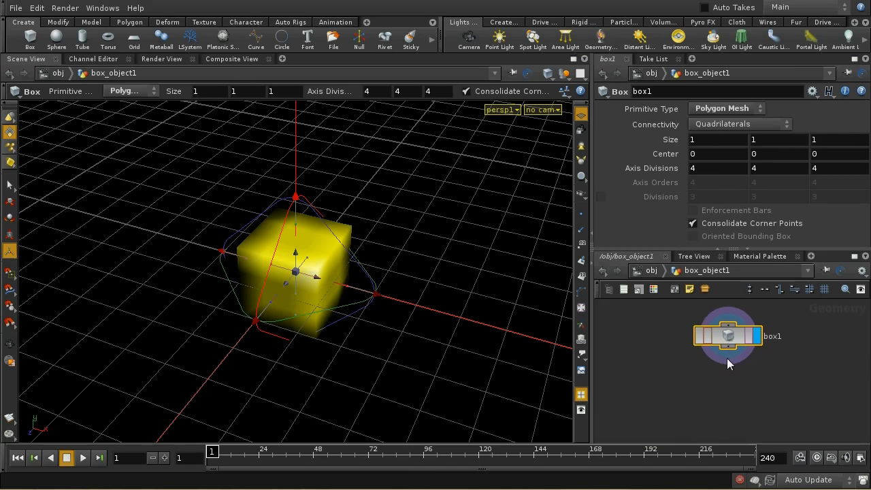
mouse_move(305, 246)
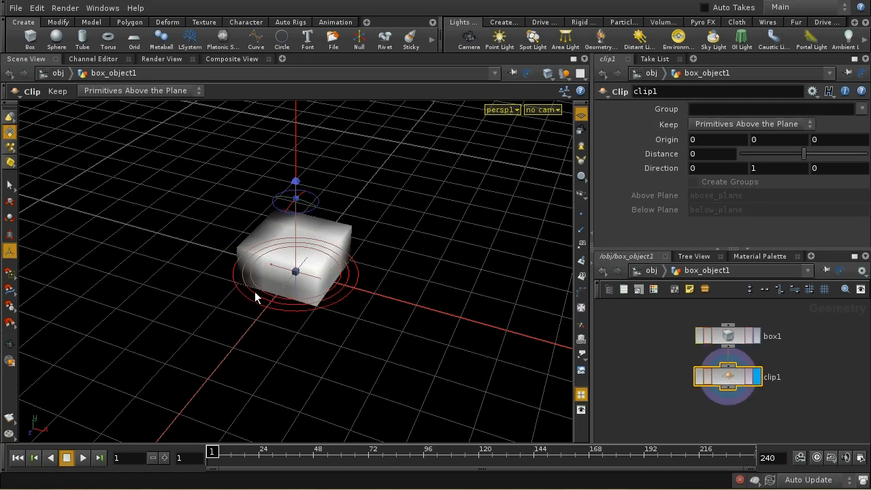
mouse_move(815, 169)
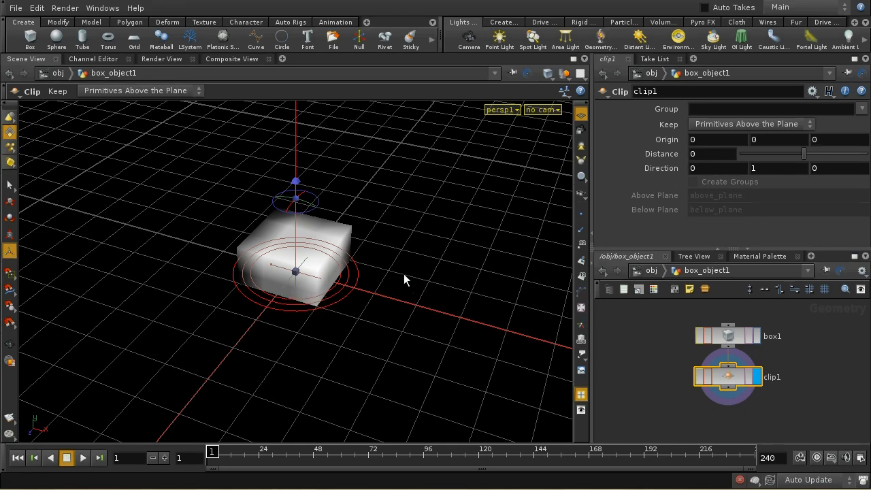
mouse_move(320, 360)
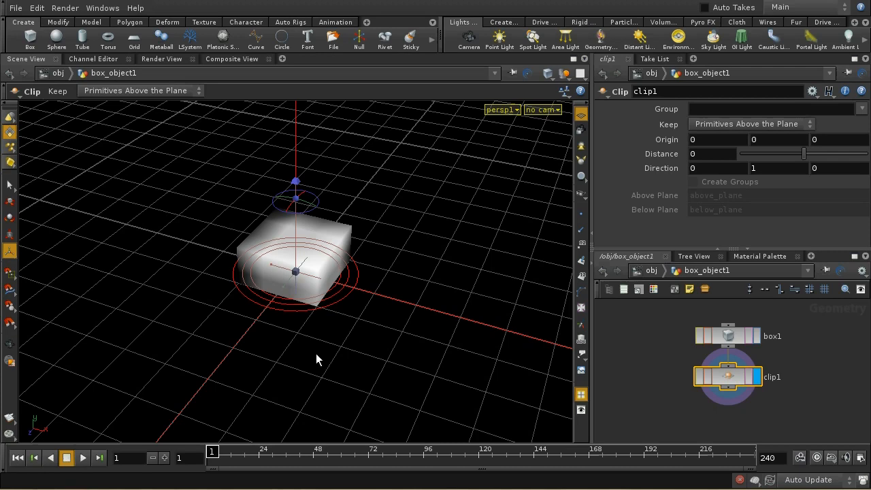
mouse_move(320, 254)
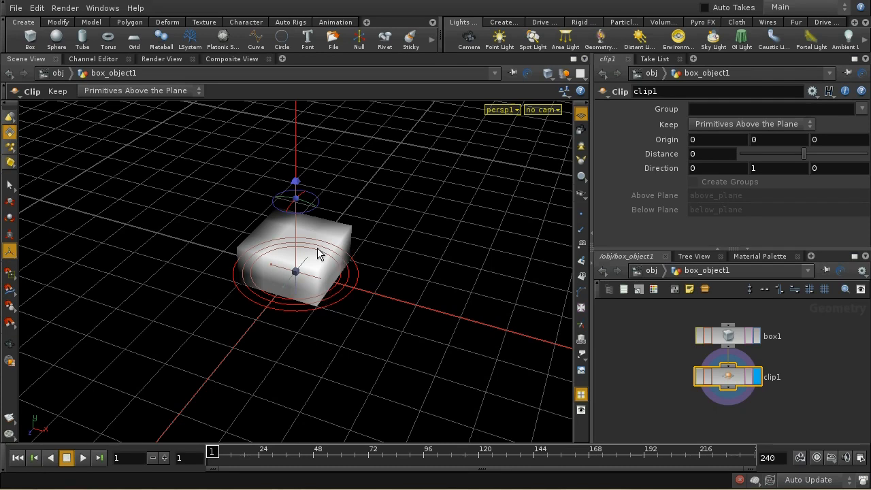
mouse_move(361, 245)
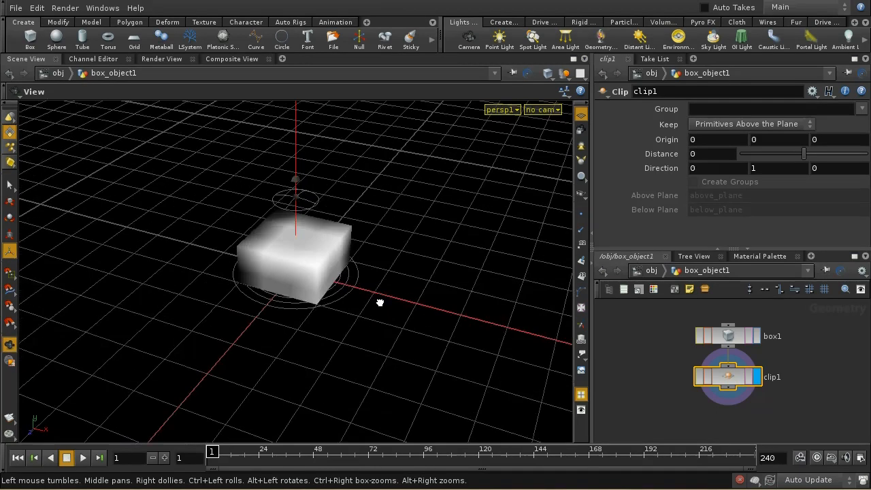
Chain a second clip node below clip1 to cut along another axis.
left_click(729, 377)
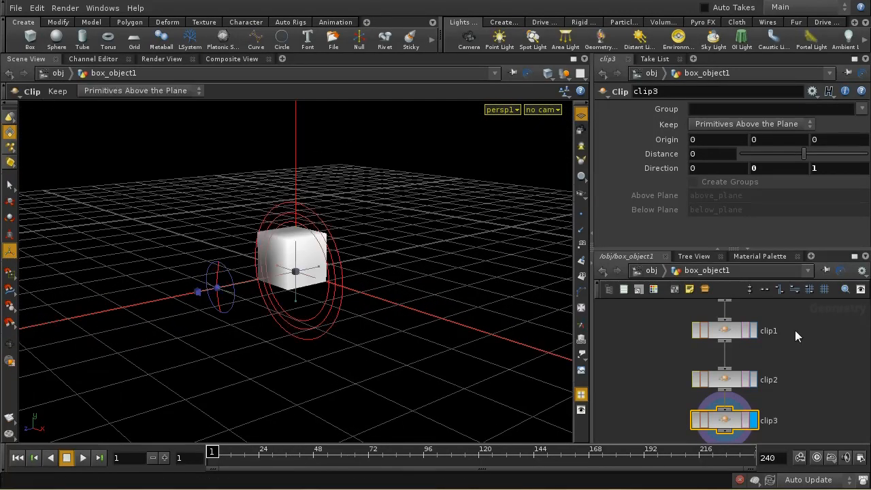
mouse_move(352, 225)
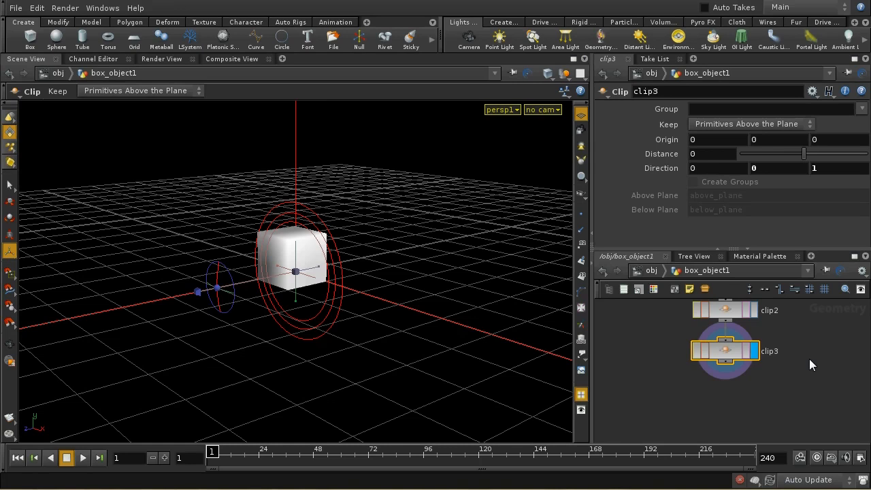
mouse_move(265, 312)
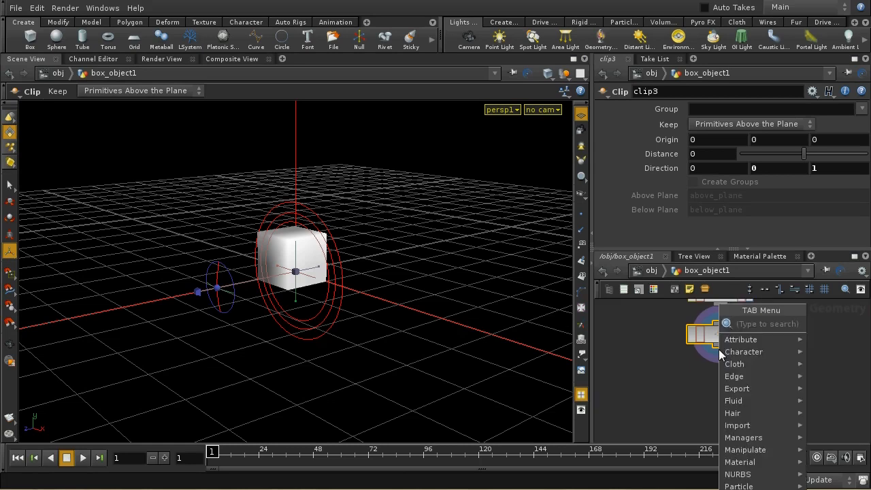
Chain three Mirror SOPs, each reflecting along a different axis, keeping the original.
type("Muscle")
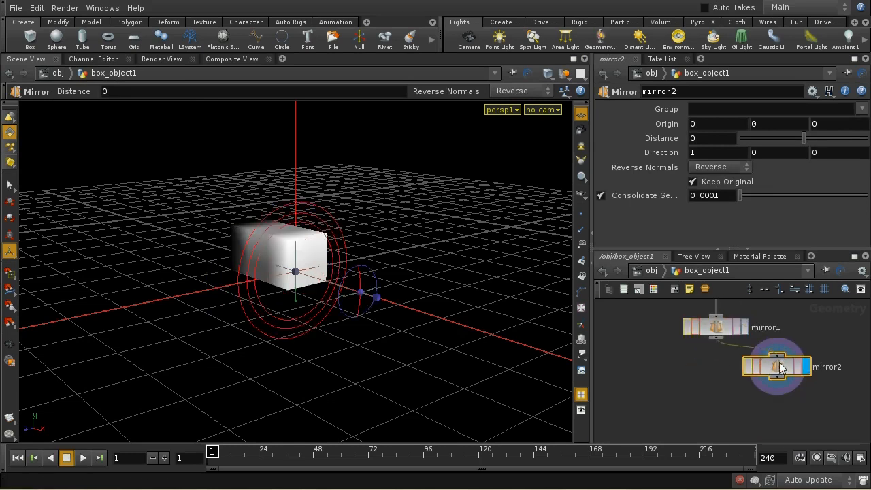
left_click_drag(776, 367, 714, 384)
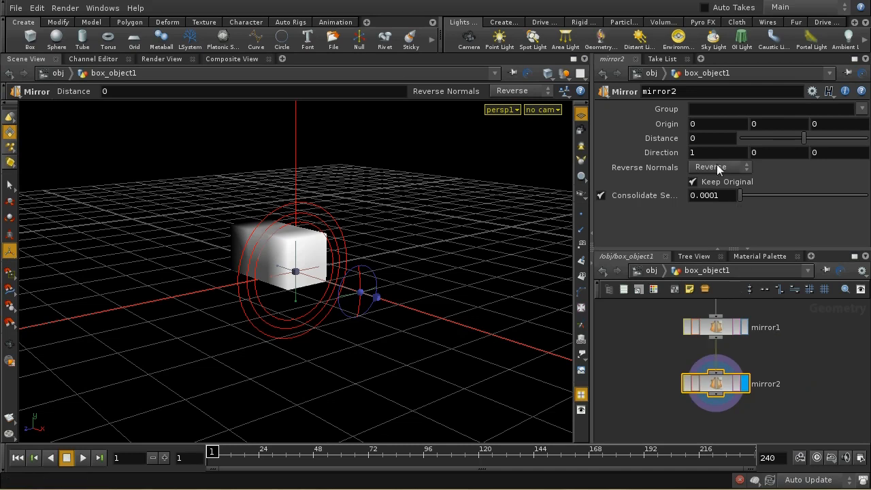
mouse_move(640, 167)
type("1")
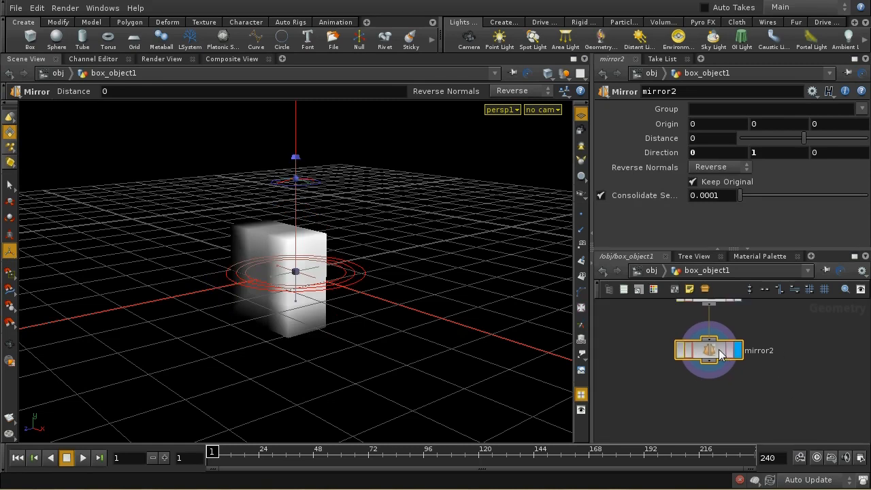
mouse_move(733, 368)
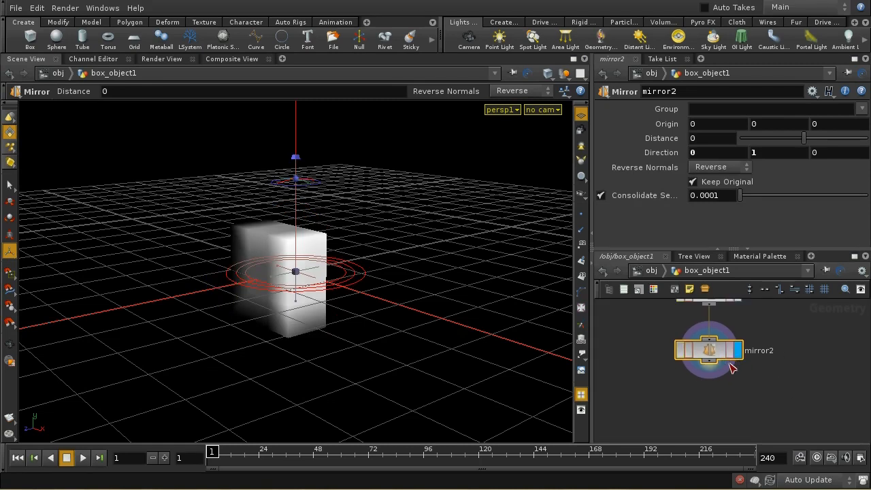
mouse_move(711, 368)
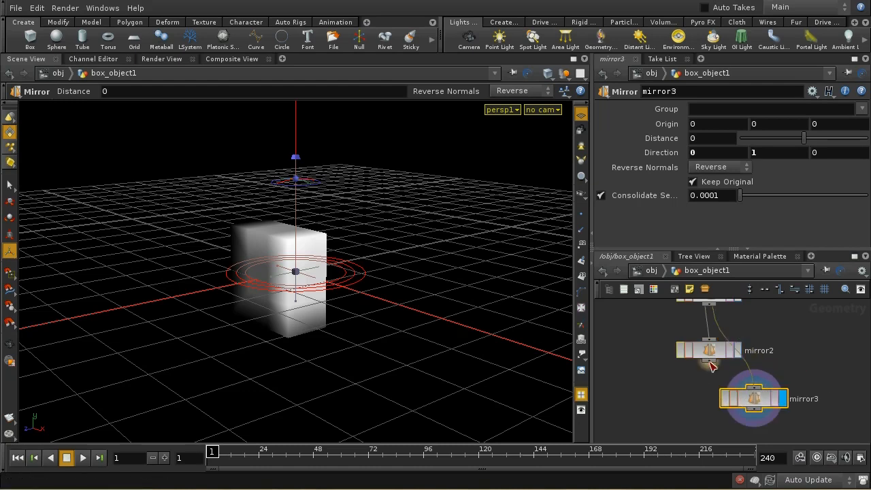
left_click_drag(754, 398, 709, 403)
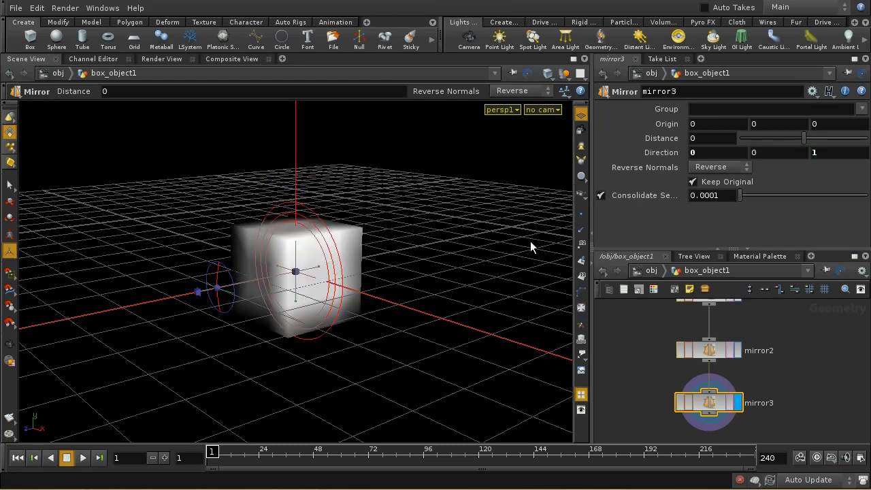
mouse_move(790, 409)
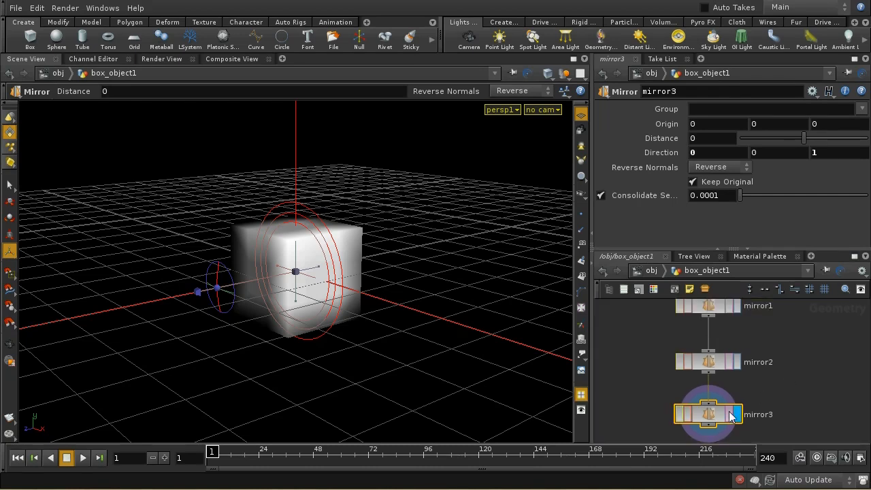
mouse_move(734, 416)
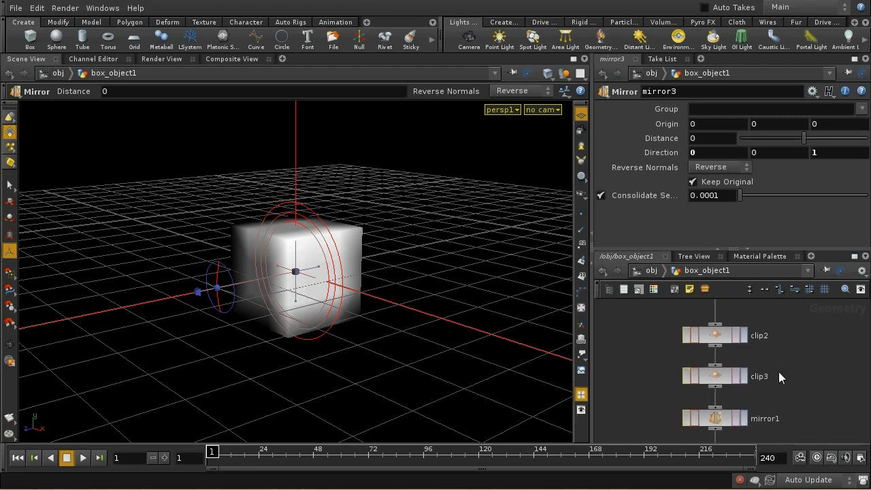
left_click(716, 376)
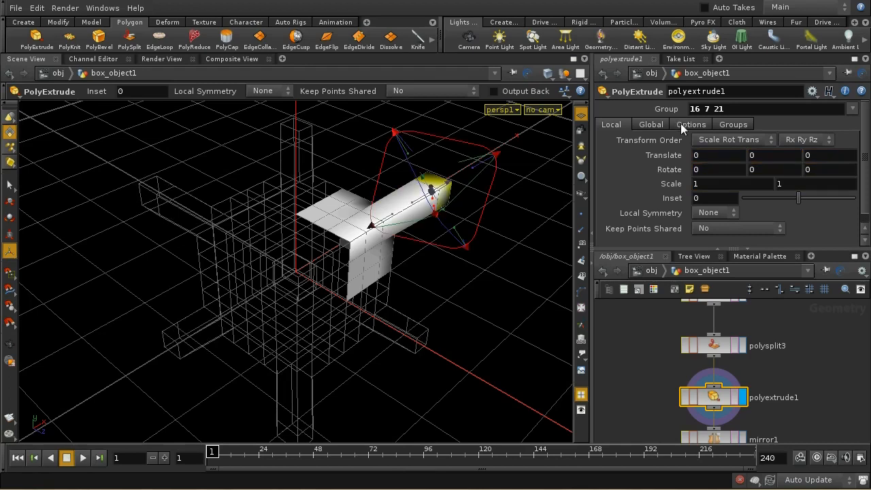
Adjust the extrusion settings, then add an Edit SOP to scale the arm's edges.
left_click(692, 123)
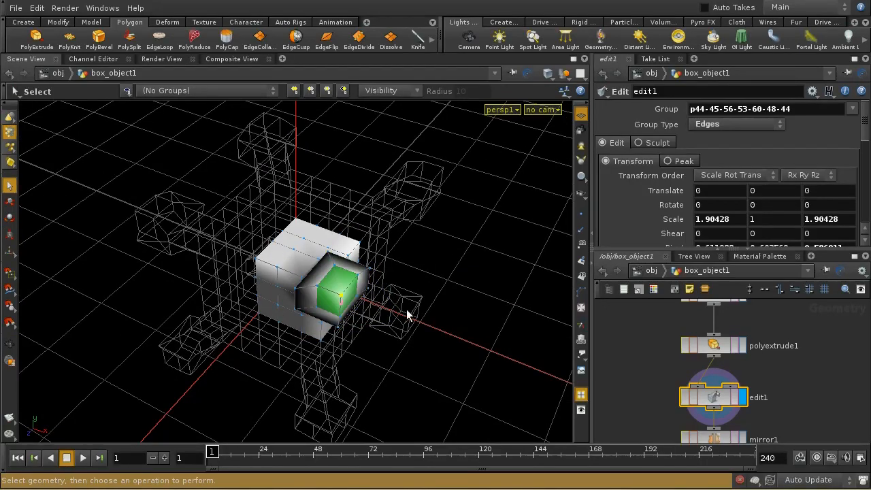
key("Tab")
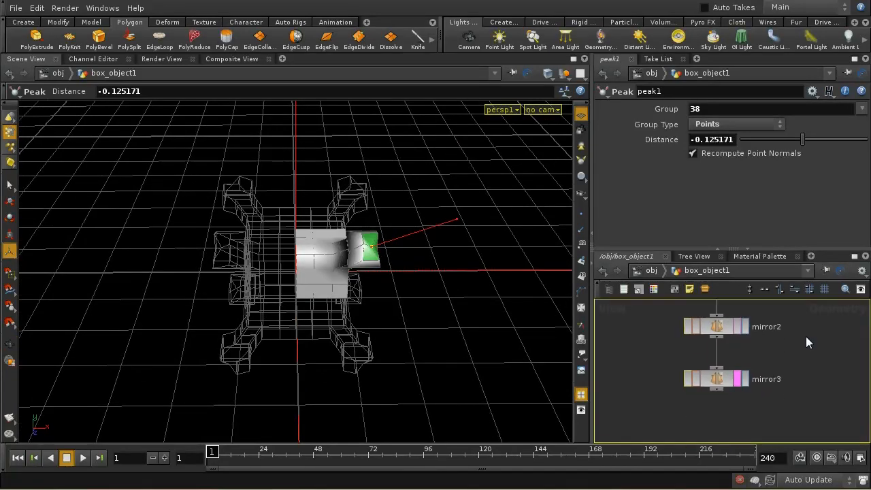
Display mirror3 to show the full symmetric box with an arm on every side.
left_click(716, 378)
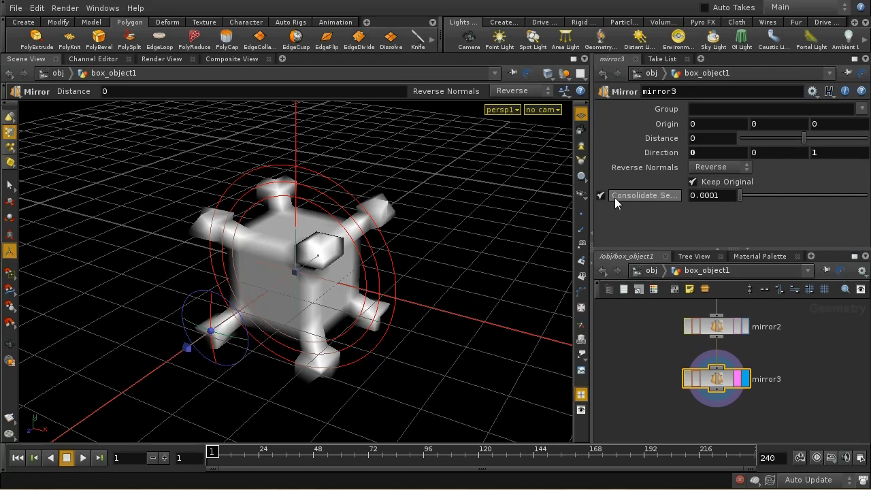
mouse_move(672, 201)
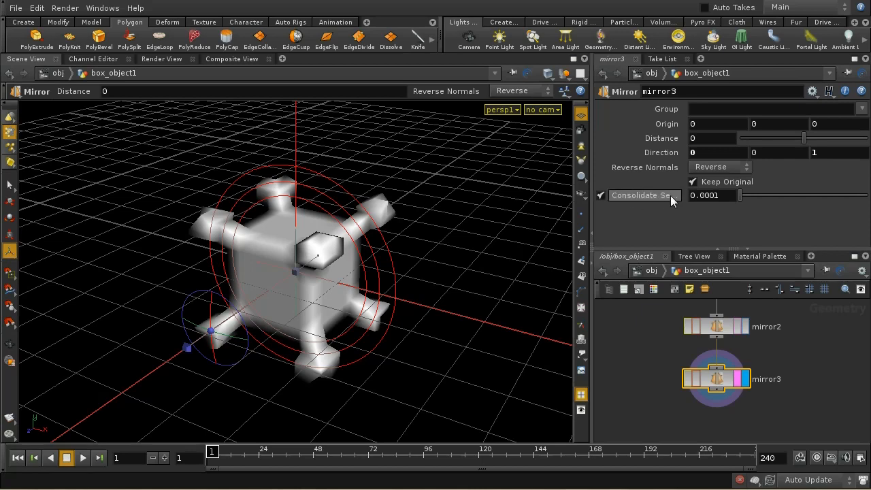
mouse_move(665, 202)
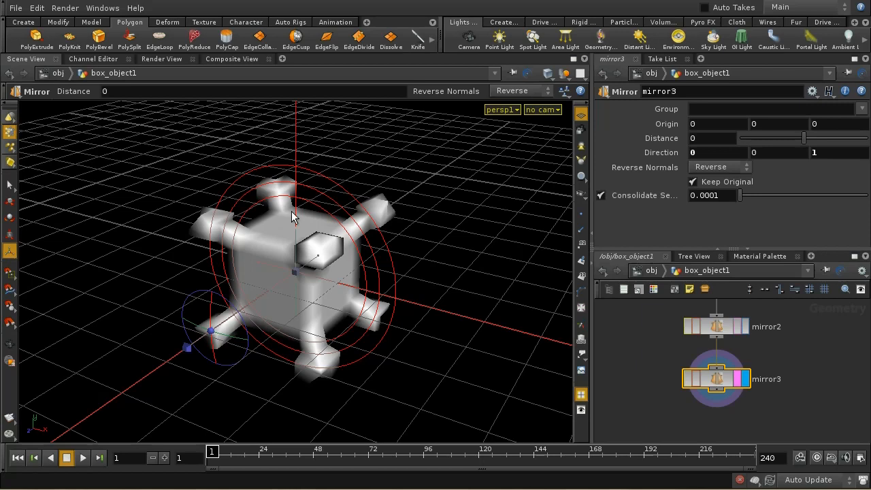
mouse_move(359, 340)
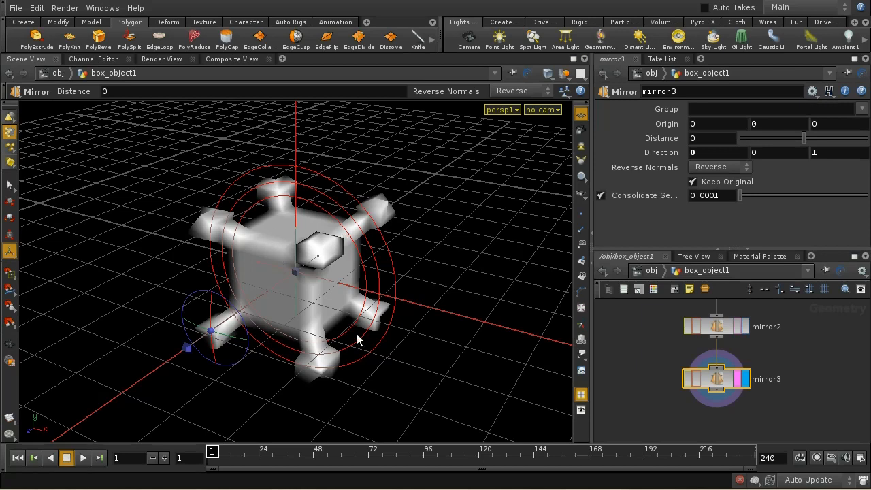
mouse_move(278, 344)
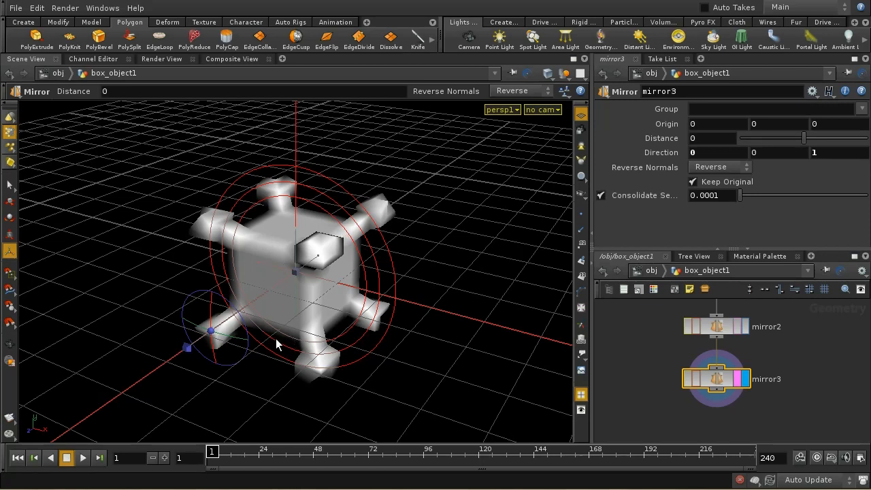
mouse_move(806, 328)
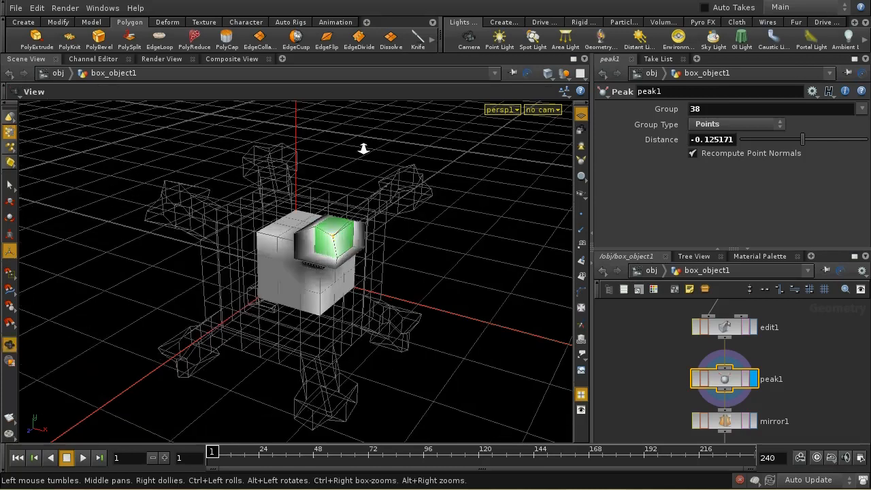
Select the three end faces of the arm and group them as group1.
left_click(11, 186)
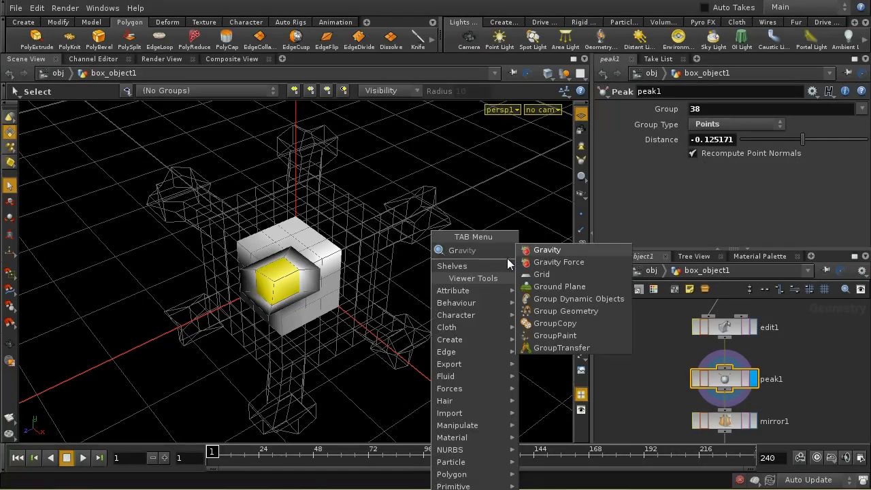
left_click(567, 311)
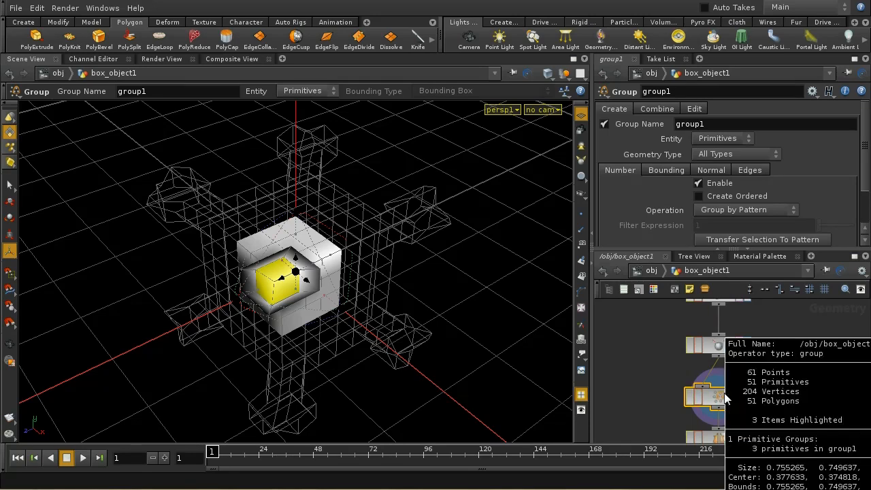
mouse_move(787, 460)
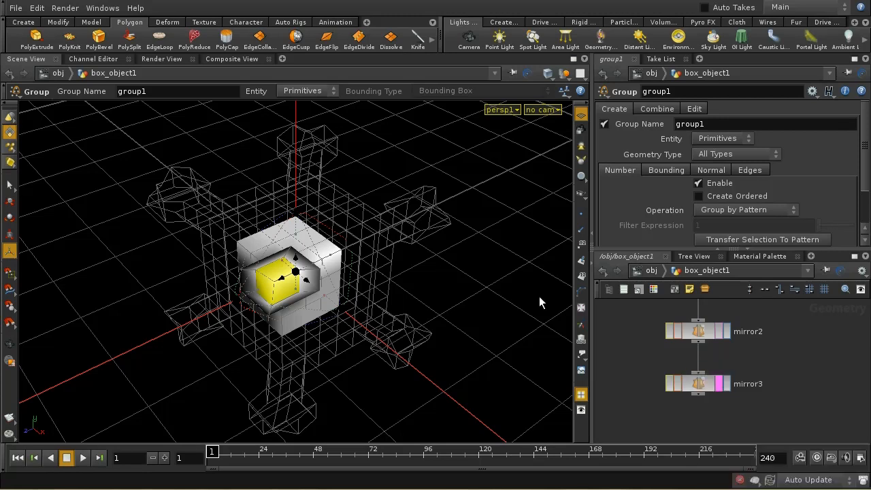
mouse_move(289, 367)
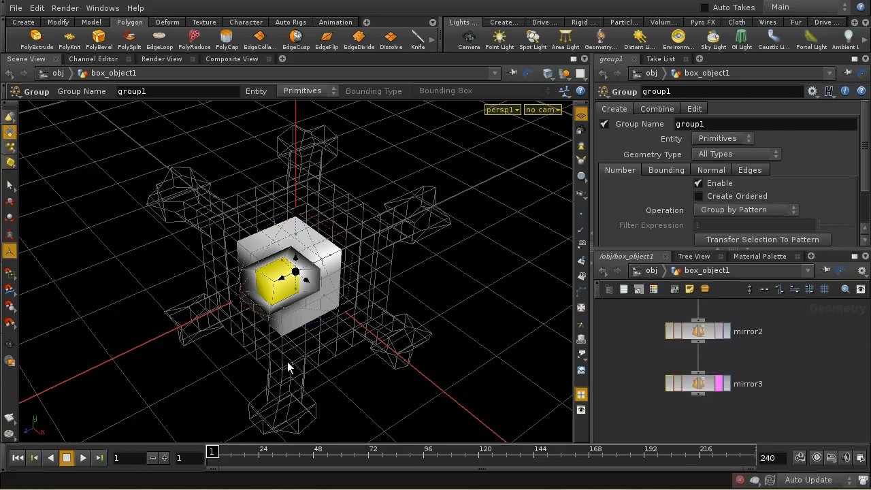
mouse_move(352, 237)
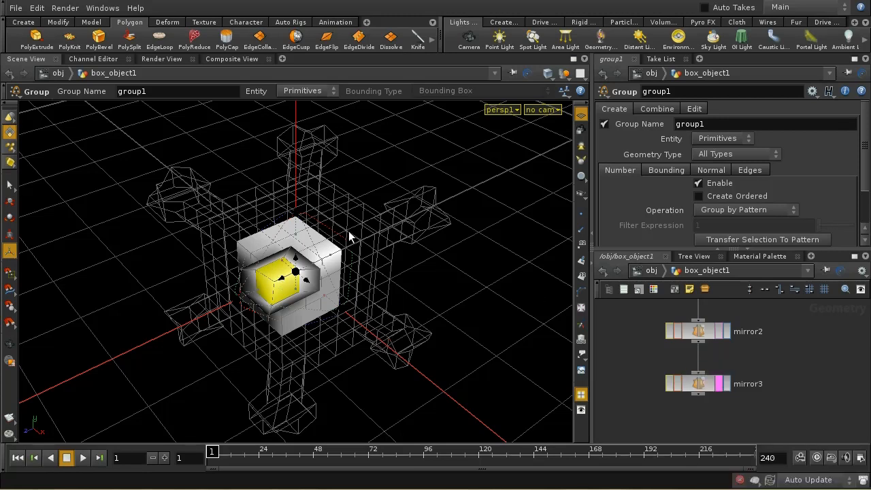
mouse_move(308, 415)
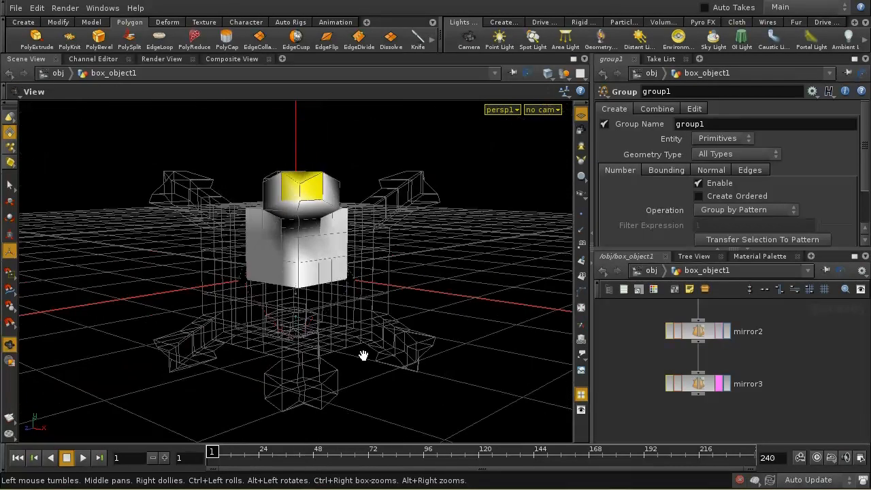
Display mirror3's full mirrored box, then go back up to object level.
left_click(699, 384)
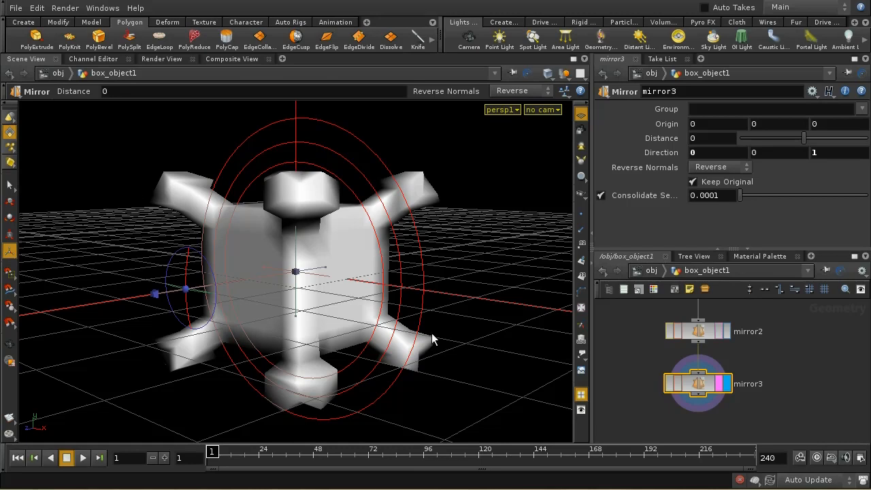
mouse_move(329, 305)
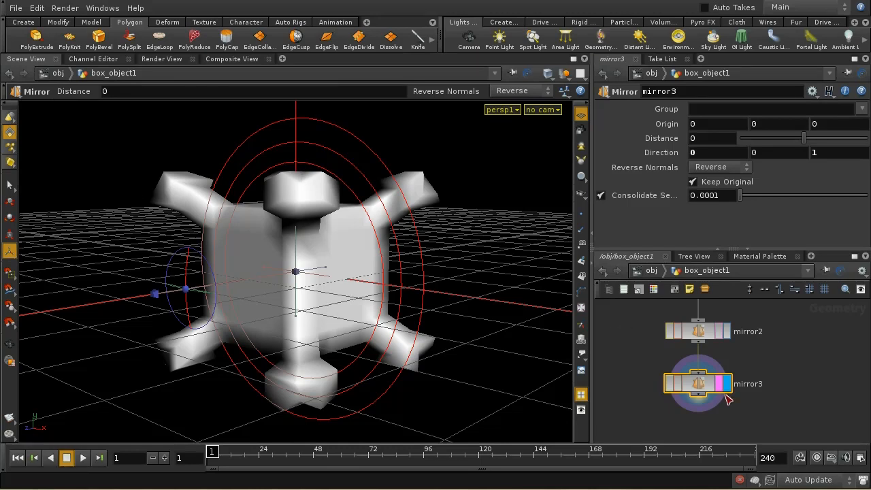
mouse_move(773, 359)
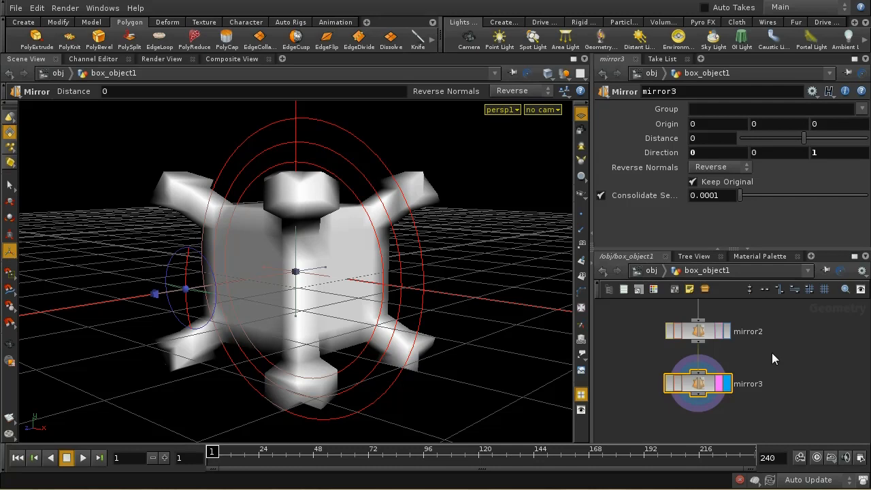
left_click(760, 351)
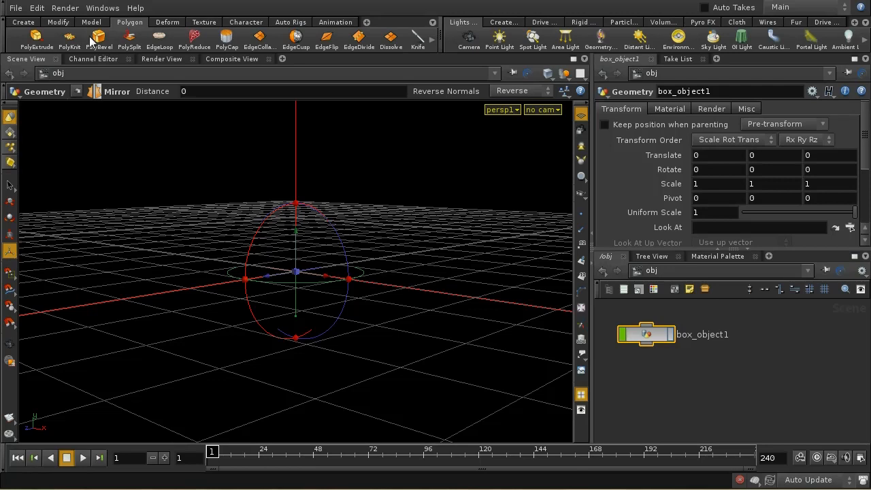
mouse_move(98, 38)
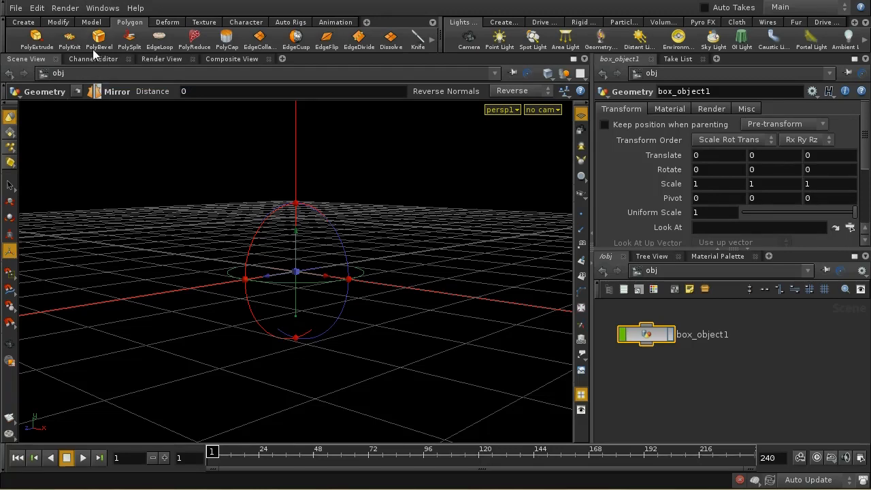
Switch the shelf to the Create tab with box_object1 hidden at /obj.
left_click(23, 22)
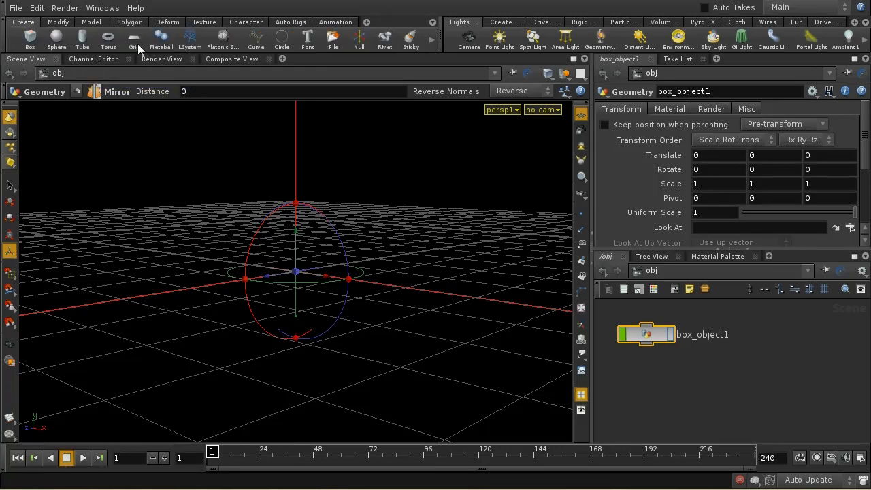
Create a 3-by-3 grid of size 4 in the YZ plane and slide it along X.
left_click(134, 38)
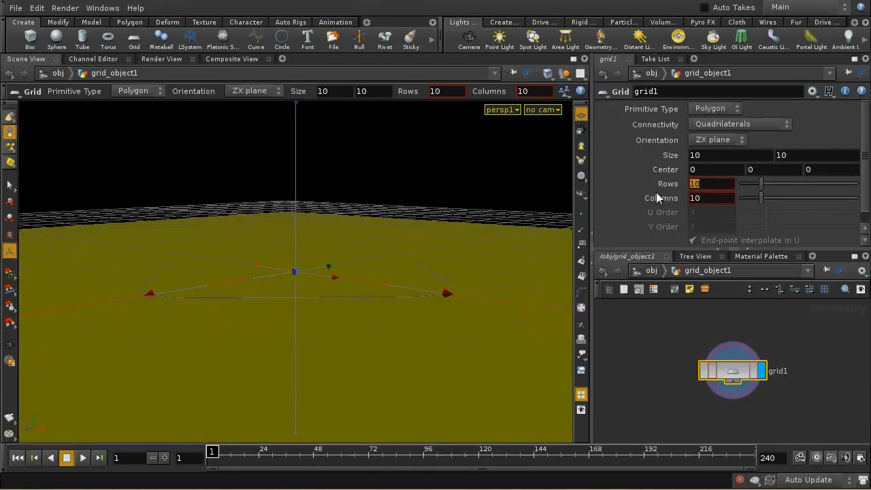
type("3")
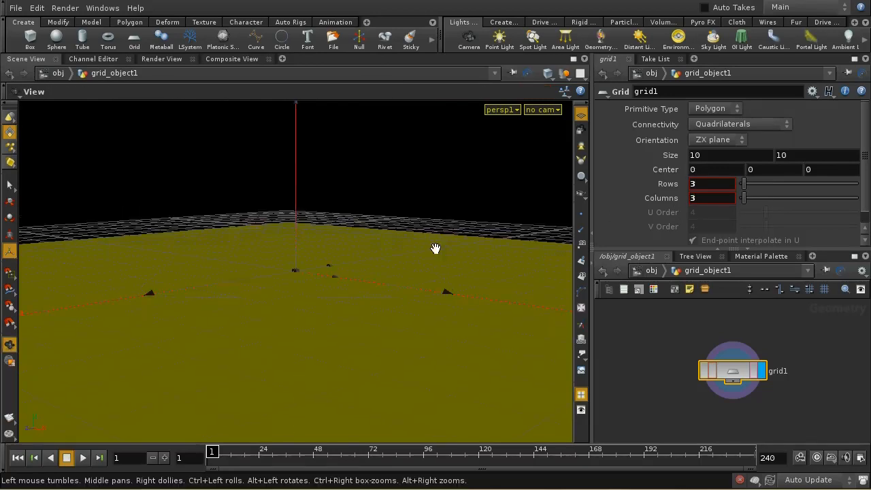
left_click(741, 139)
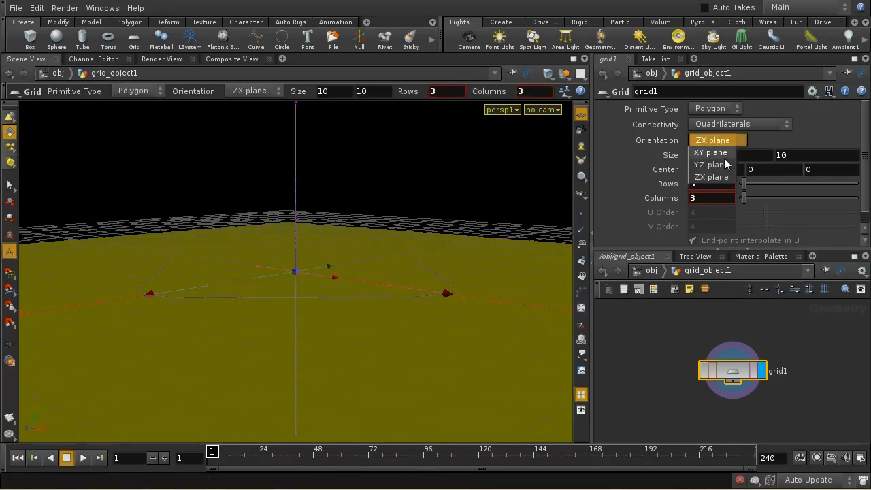
left_click(710, 164)
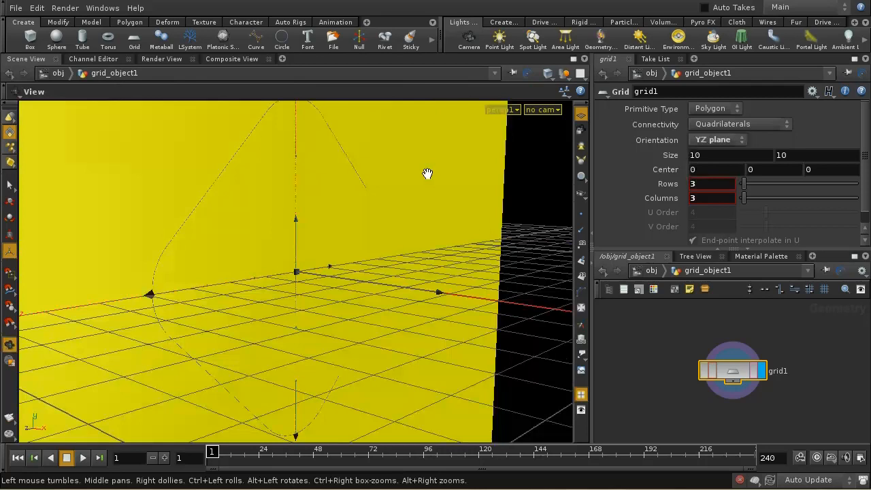
left_click_drag(427, 173, 384, 359)
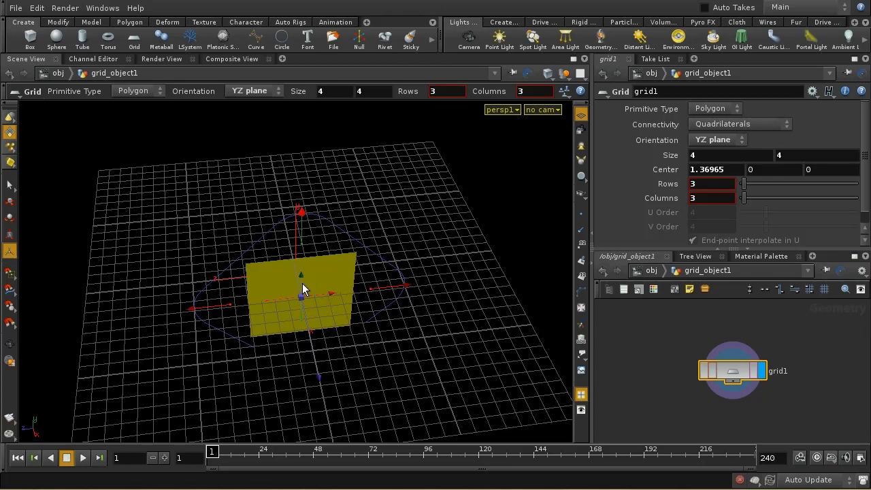
mouse_move(302, 271)
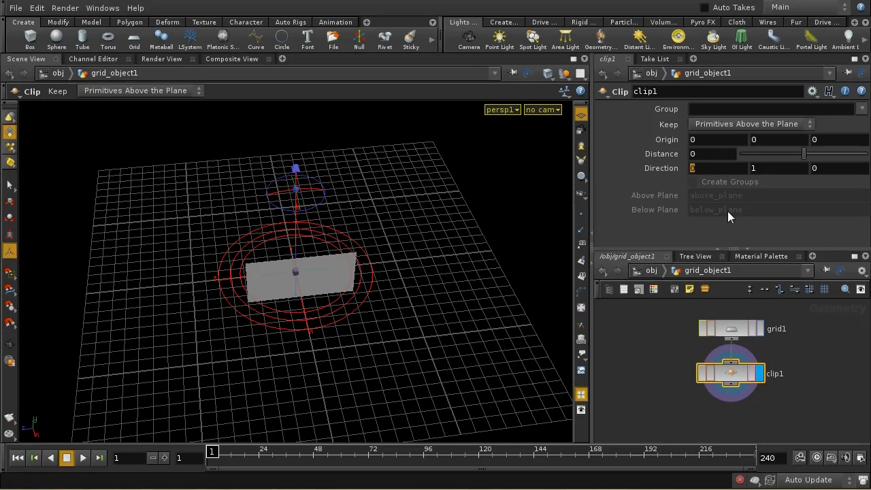
Set the grid clip's Direction X to sin(360/10) and Z to cos(360/10).
type("sin(")
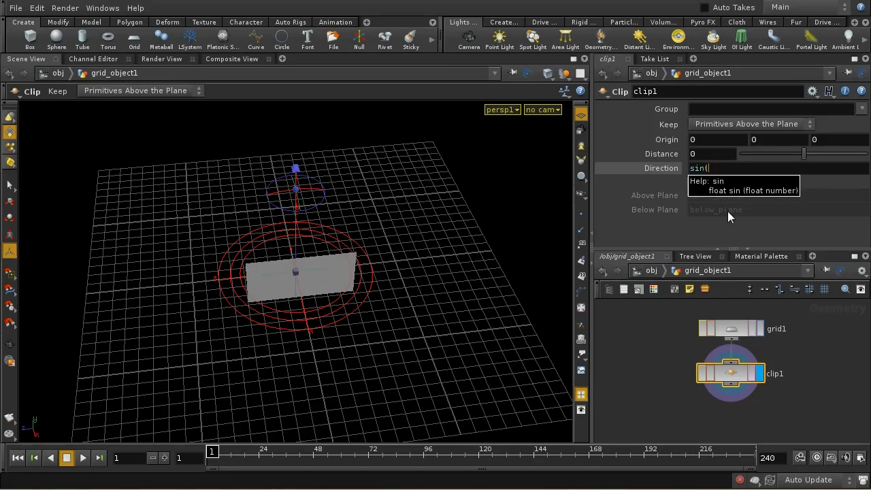
type("360")
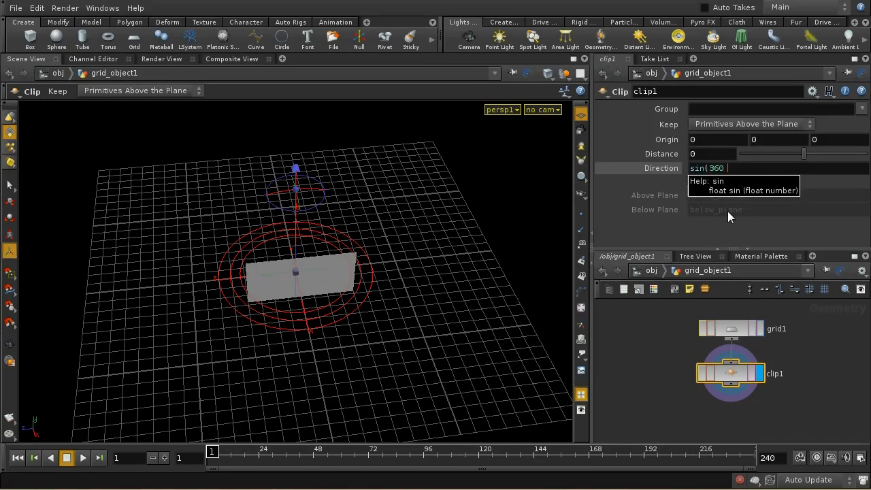
type("/")
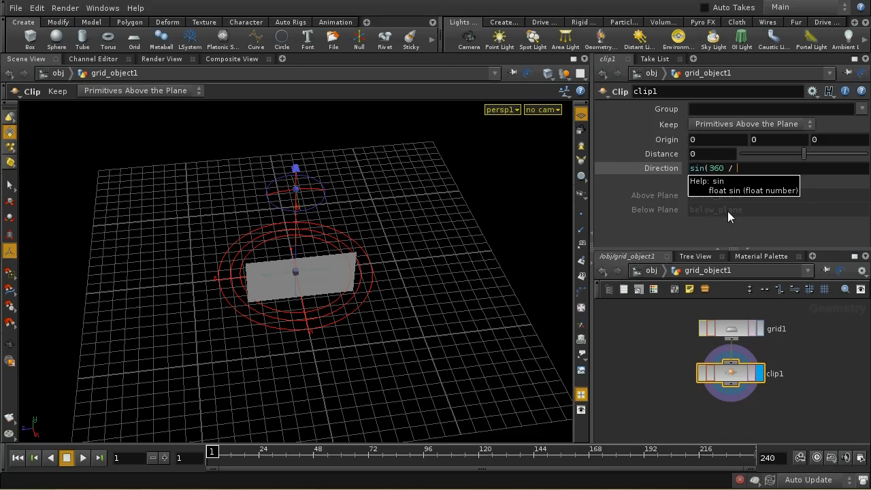
type("10)")
type("c")
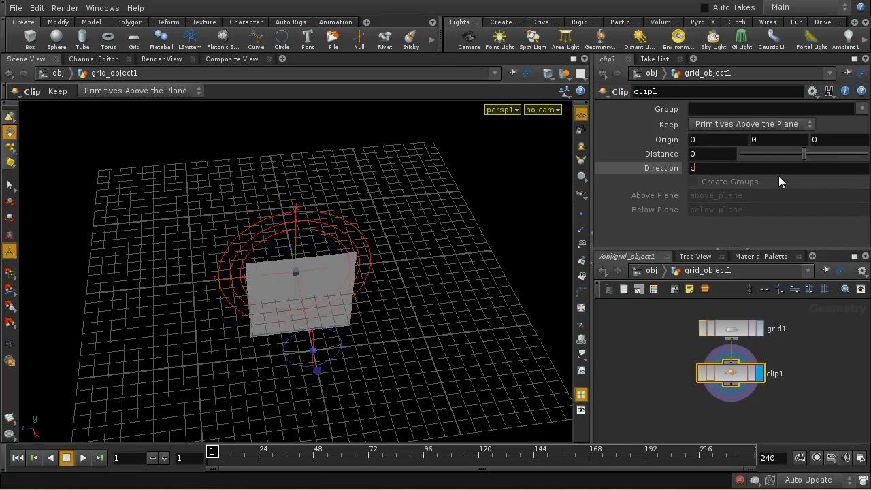
type("os(3")
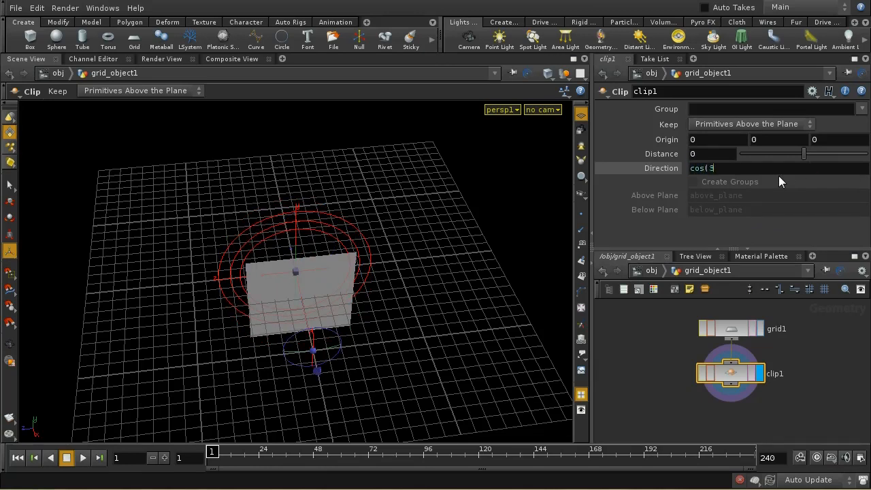
type("60/1")
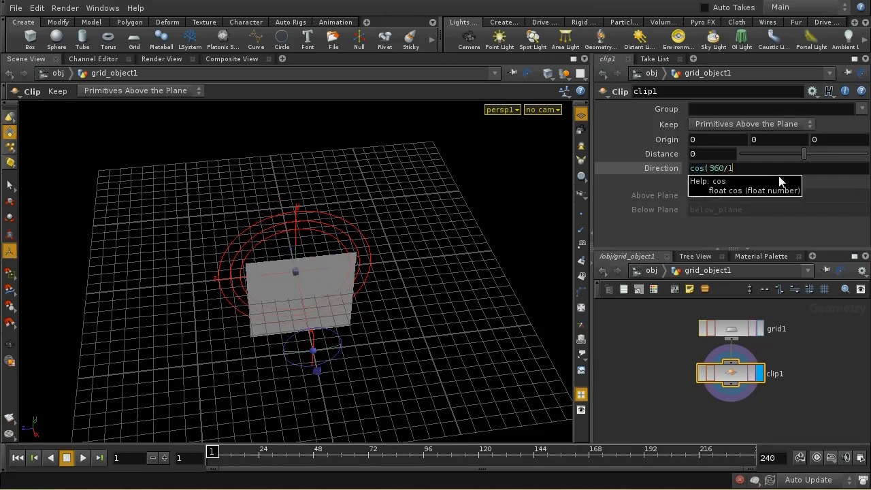
type("0")
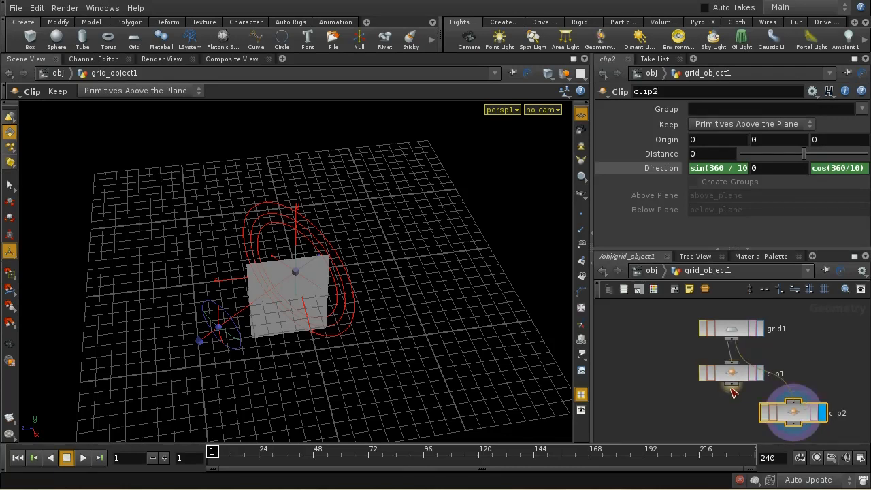
Configure a second Clip after clip1 with direction cos(360/10) and keep Primitives Below the Plane.
left_click_drag(792, 414, 732, 419)
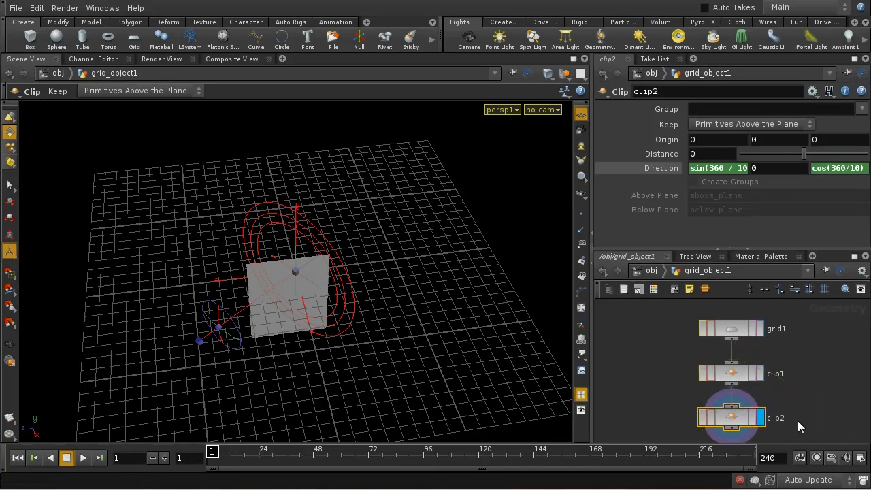
left_click(731, 373)
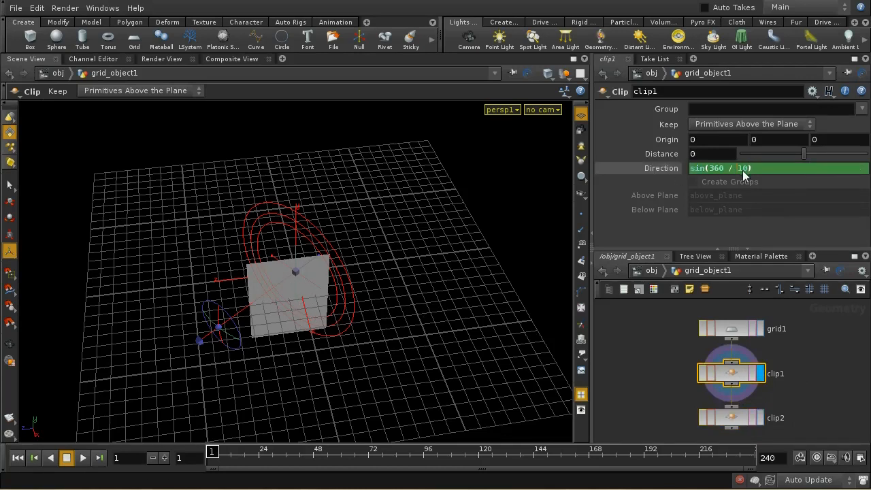
mouse_move(746, 171)
type("2")
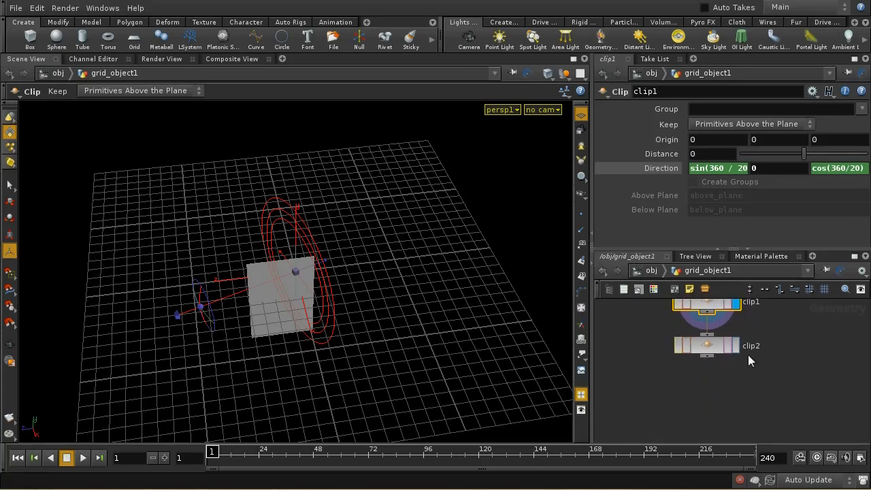
left_click(706, 346)
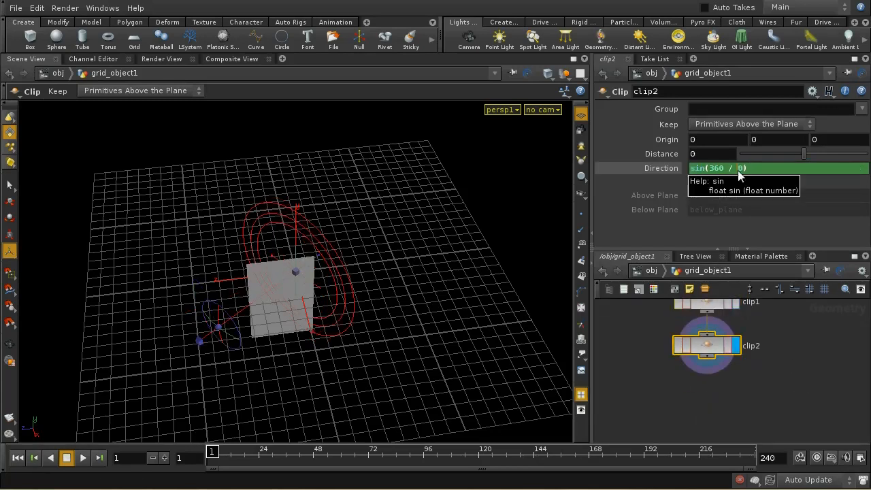
type("cos(360/10)")
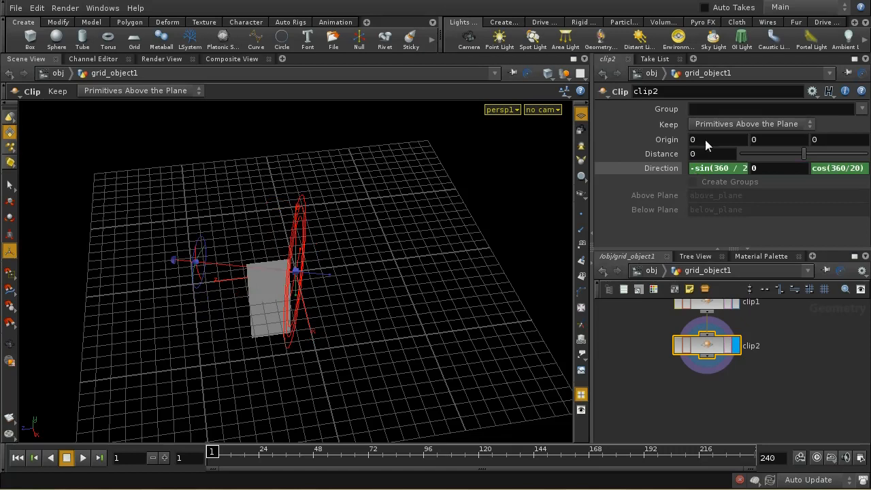
mouse_move(770, 131)
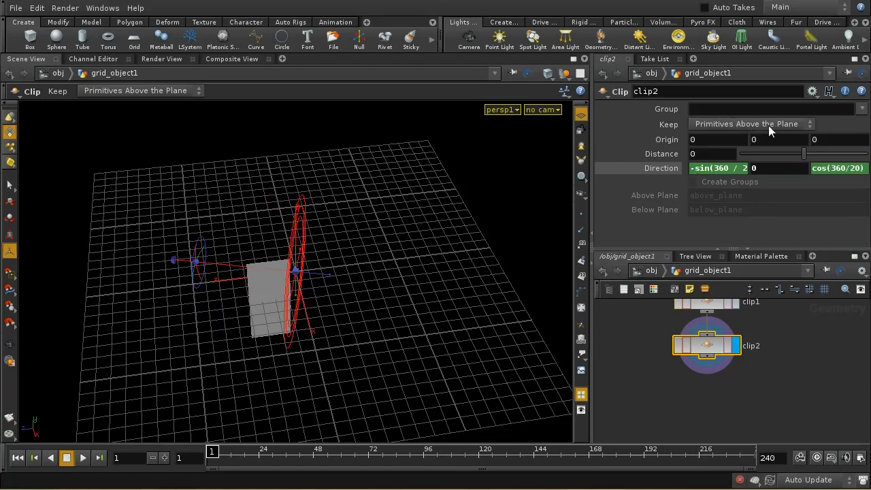
left_click(751, 122)
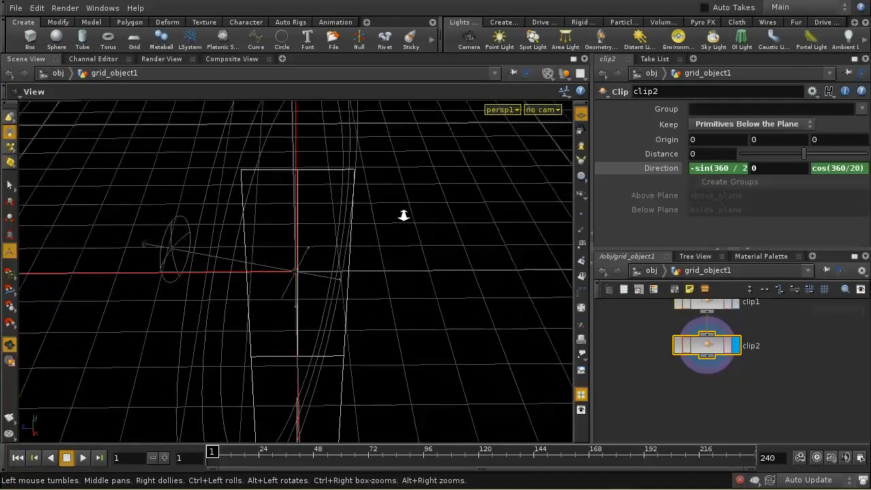
Set a Copy SOP to 10 copies rotated 360/10 in Y, closing the ring of slices.
left_click_drag(403, 215, 400, 237)
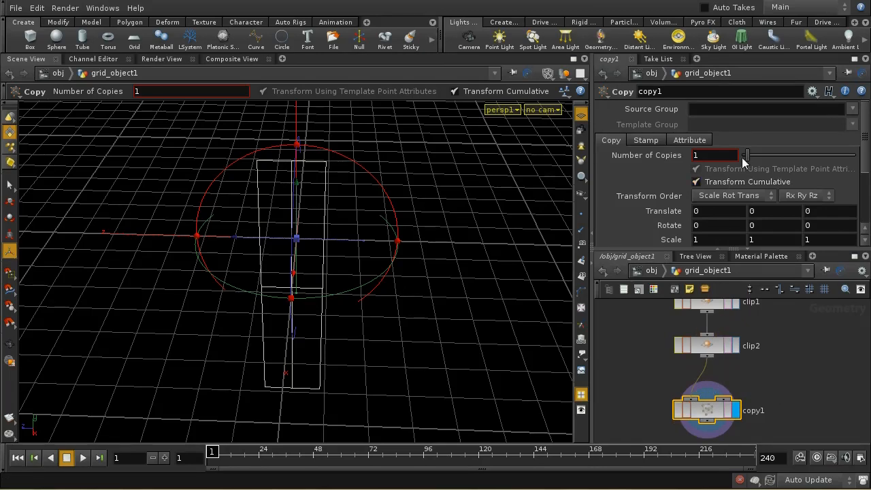
type("10")
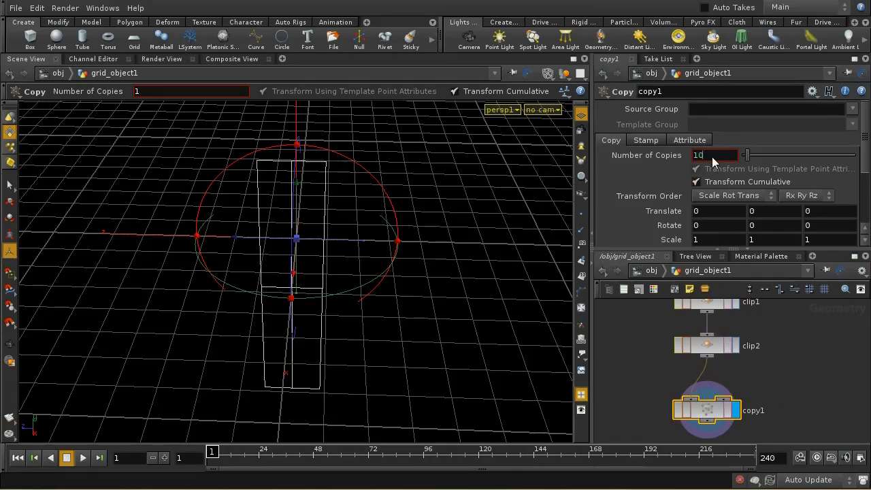
type("10")
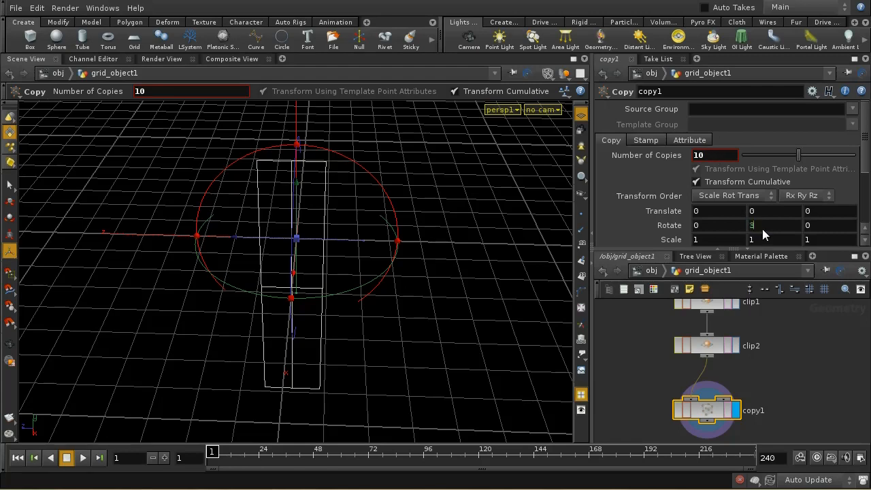
type("360/10")
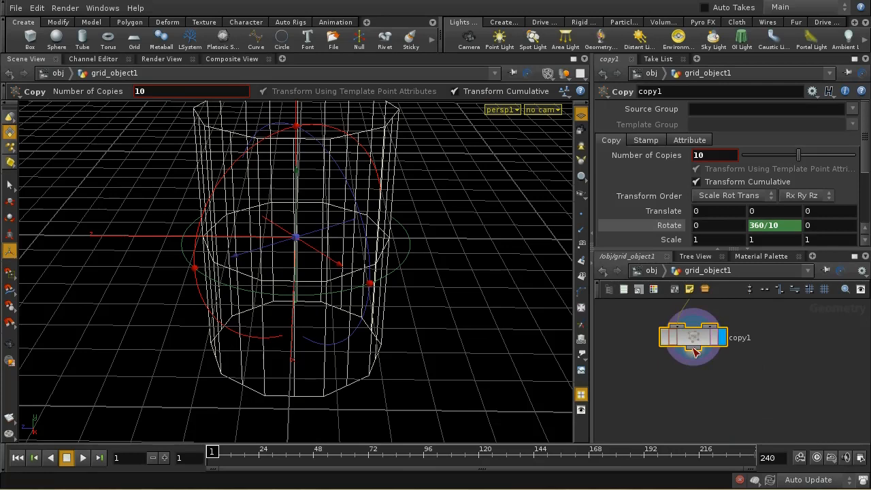
mouse_move(700, 359)
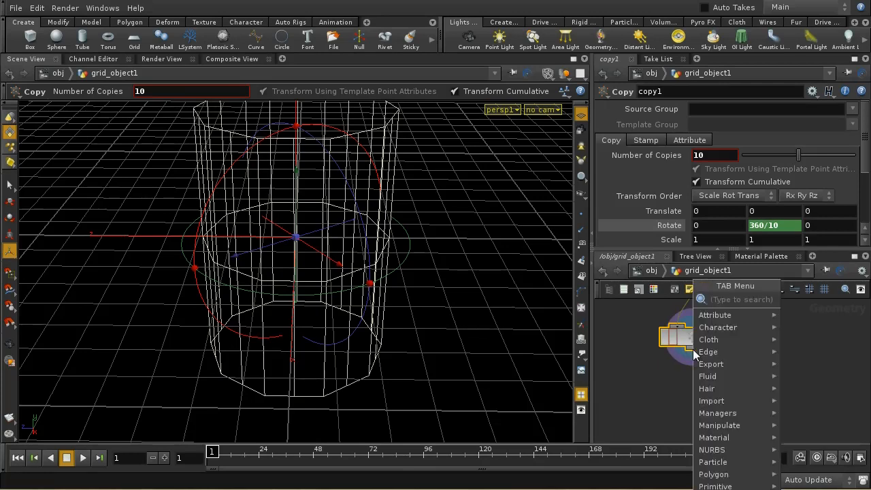
Place a Fuse SOP after copy1 to merge the slices' overlapping points.
type("Fuse")
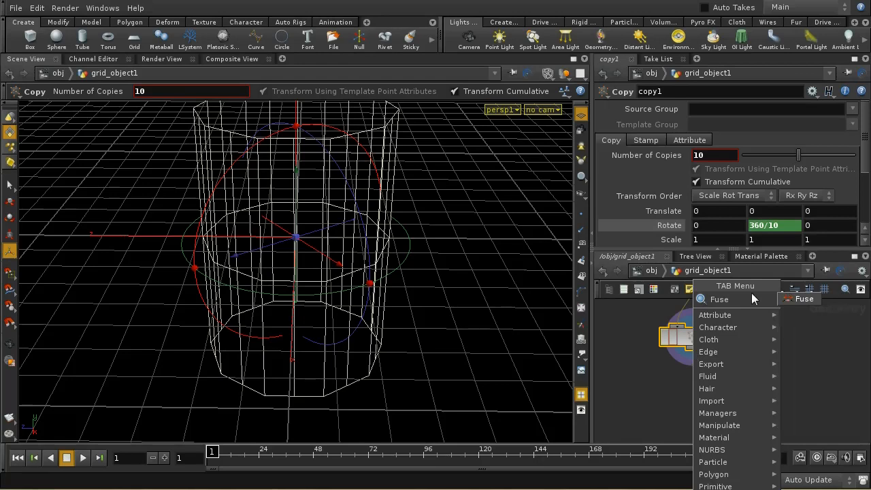
left_click(719, 300)
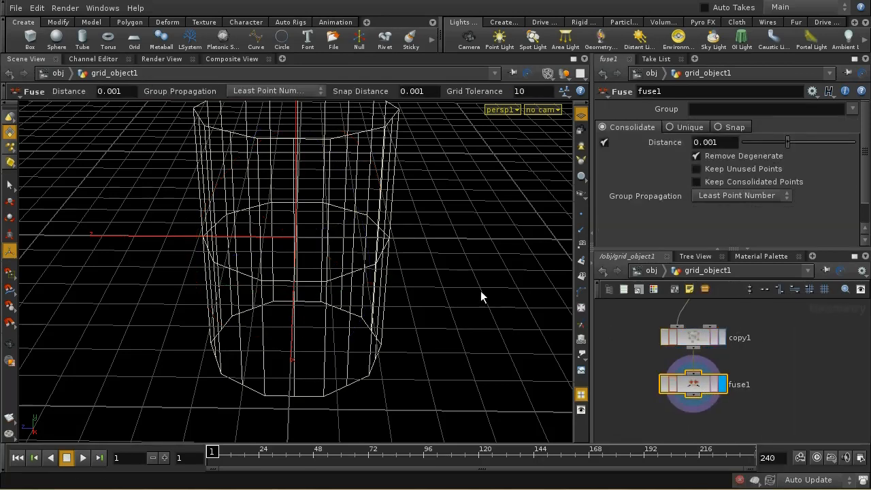
mouse_move(692, 337)
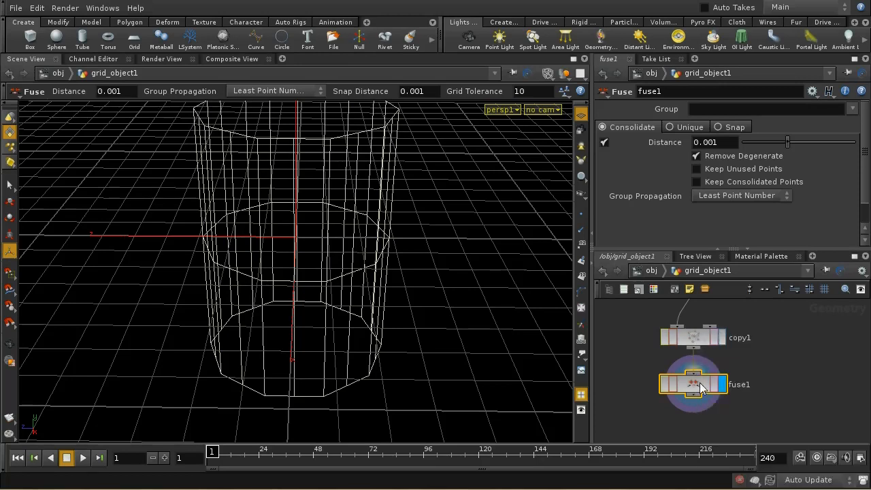
mouse_move(659, 361)
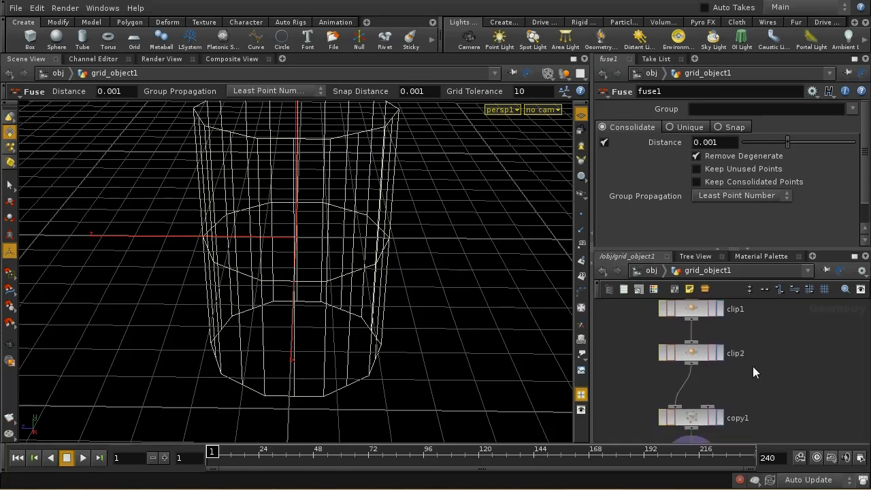
Display clip2's single slice alone and split its lower part into new faces with PolySplit.
left_click(691, 352)
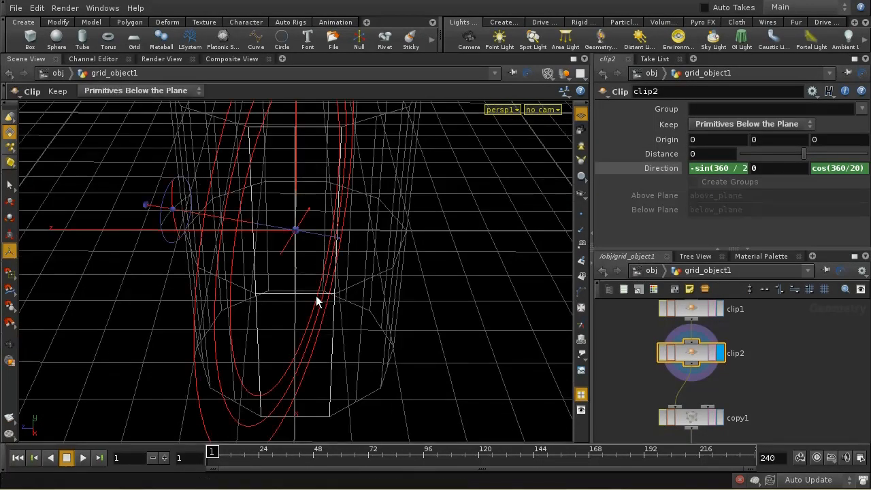
mouse_move(311, 301)
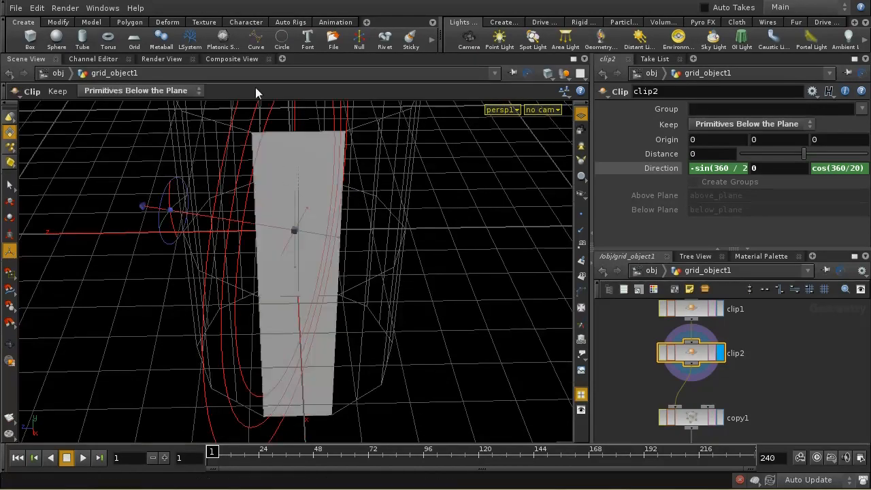
left_click(130, 22)
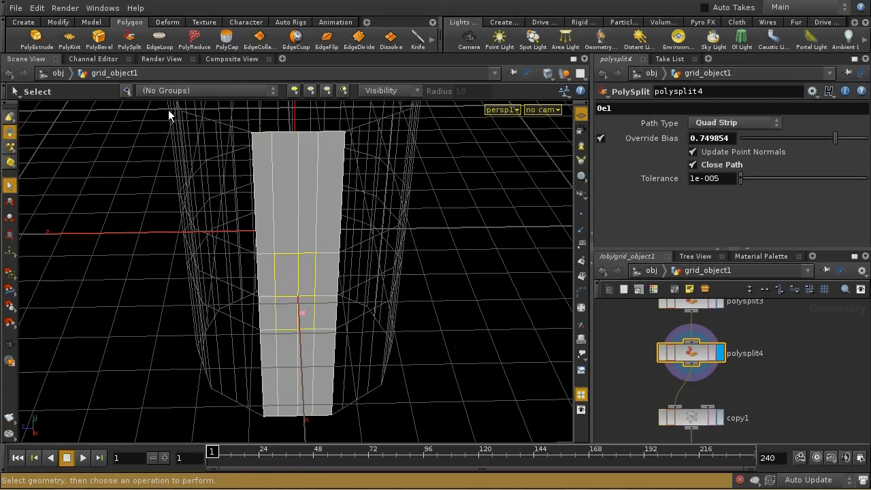
left_click(37, 38)
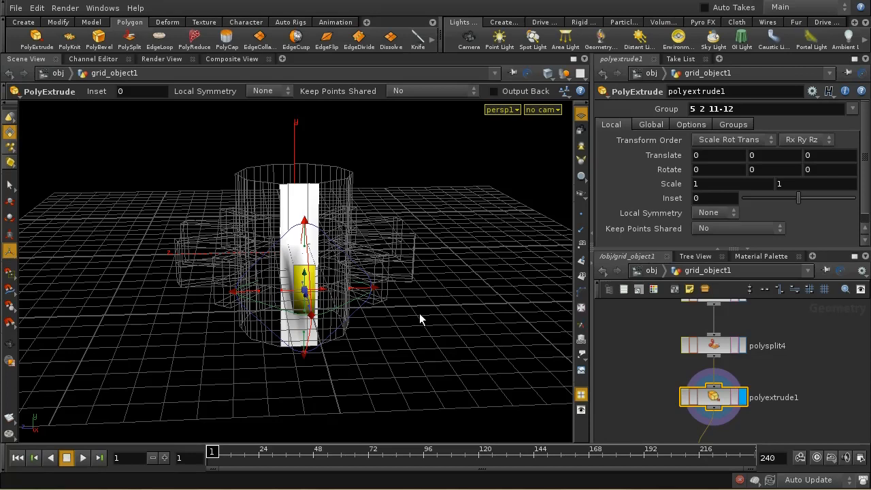
Add a Group Geometry node for the extruded faces and display fuse1's spoked ring.
key("Tab")
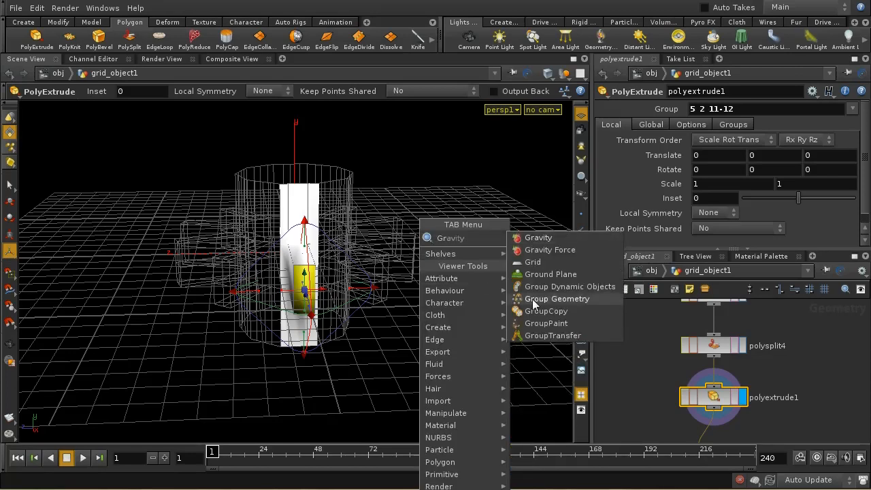
left_click(557, 300)
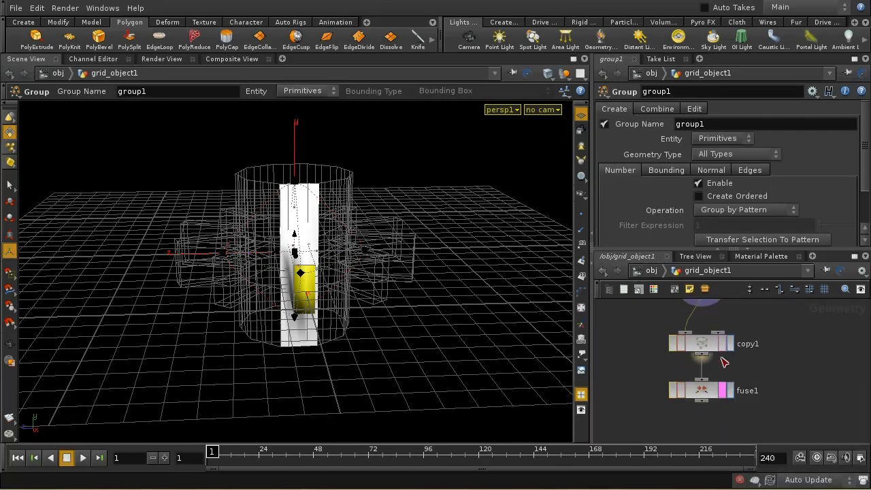
mouse_move(725, 362)
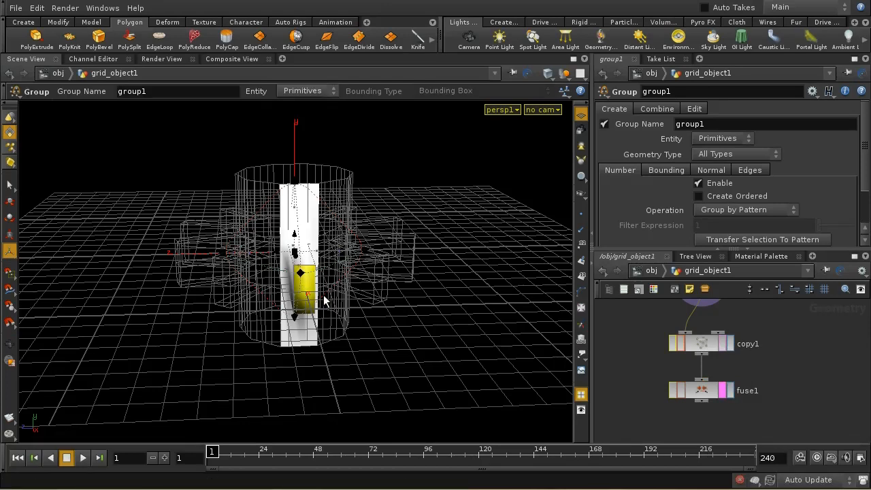
left_click(701, 390)
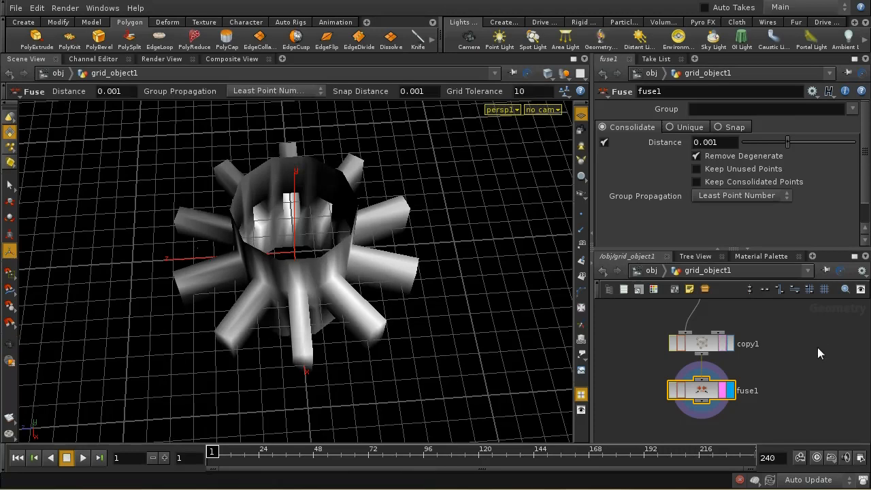
mouse_move(439, 303)
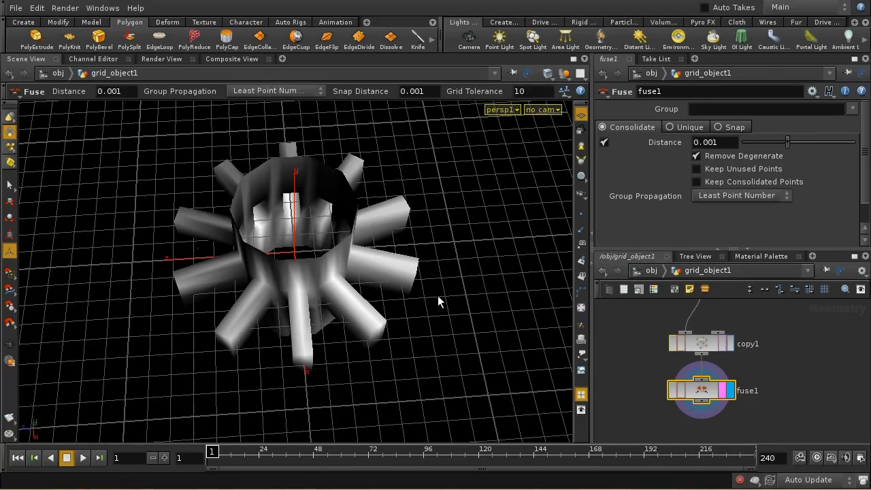
mouse_move(570, 354)
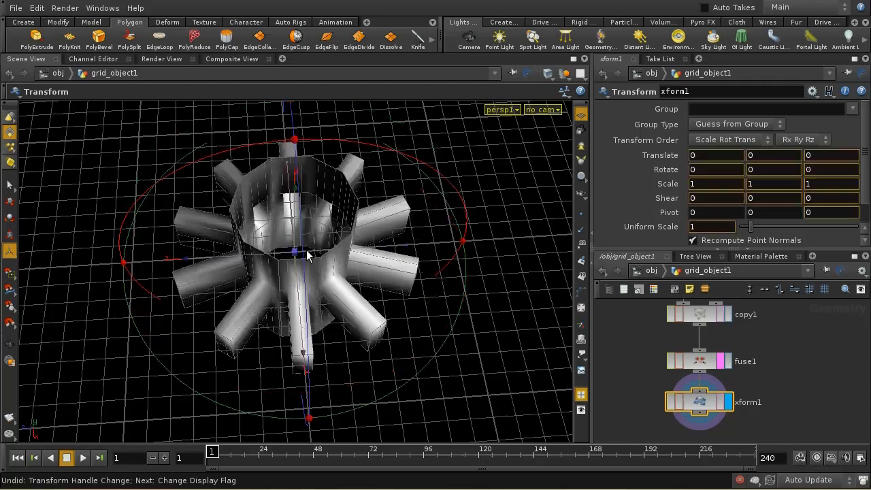
Drag the Transform handle after fuse1 so the ring sits about -5.44 units along Z.
left_click_drag(306, 256, 515, 238)
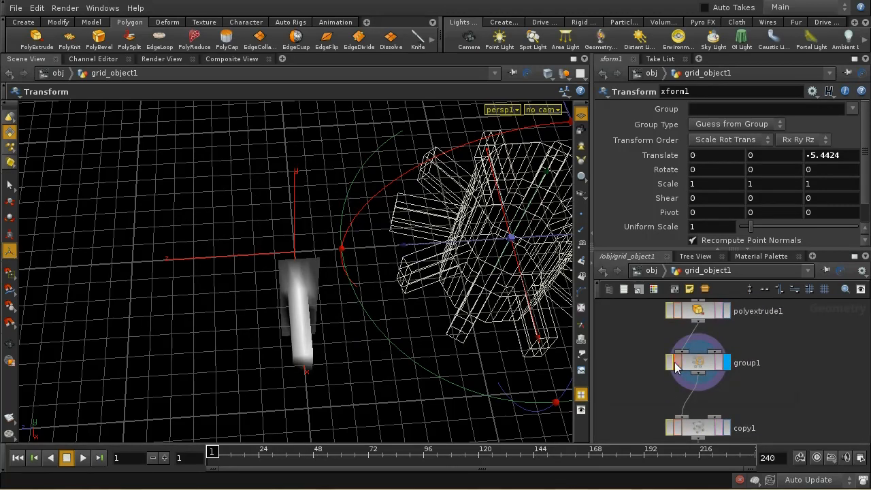
mouse_move(783, 403)
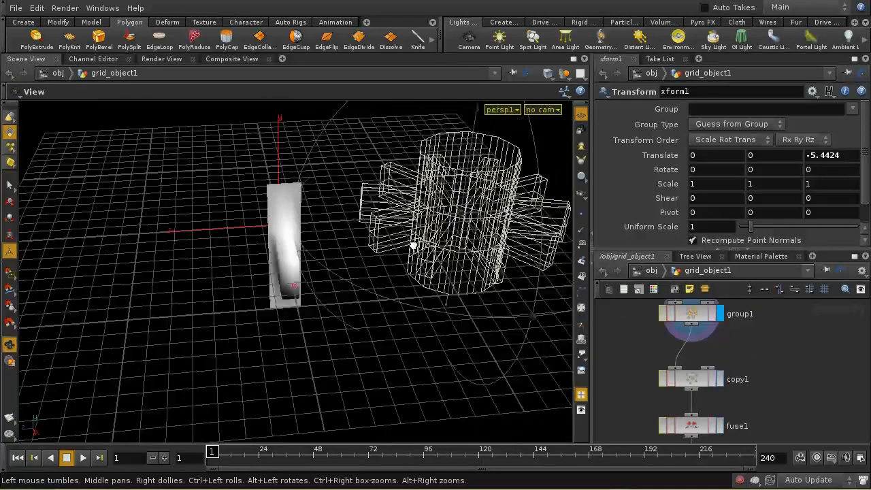
left_click_drag(408, 245, 484, 231)
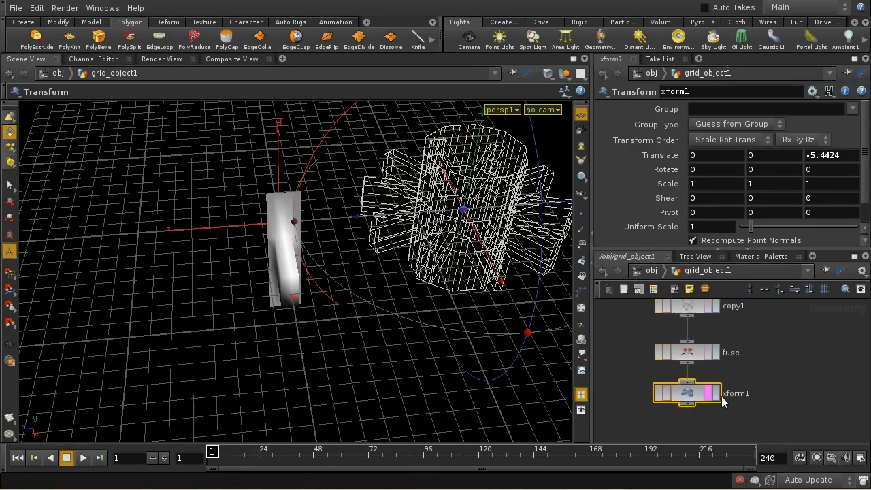
Display xform1's offset ring as output and review group1's settings from above.
left_click(714, 393)
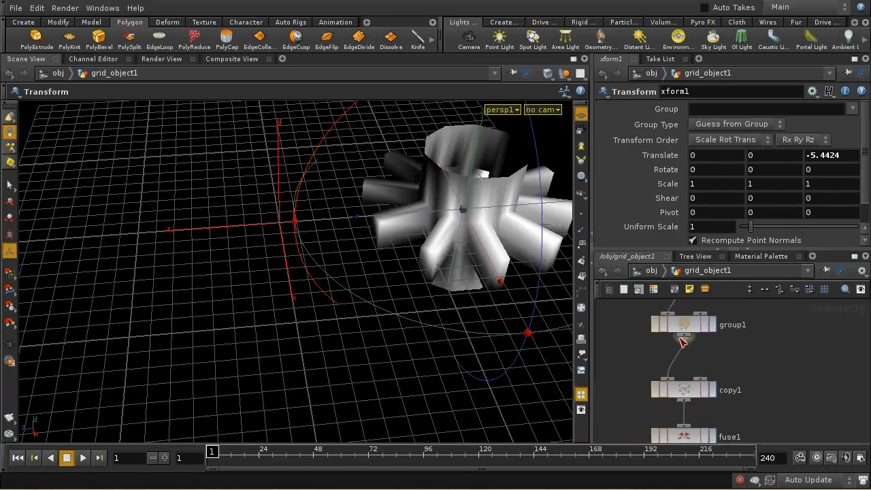
left_click(683, 324)
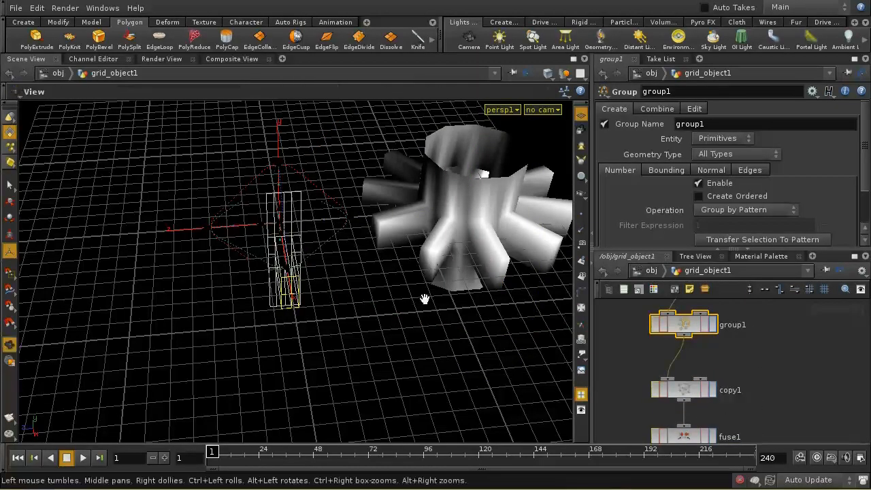
left_click_drag(425, 300, 343, 266)
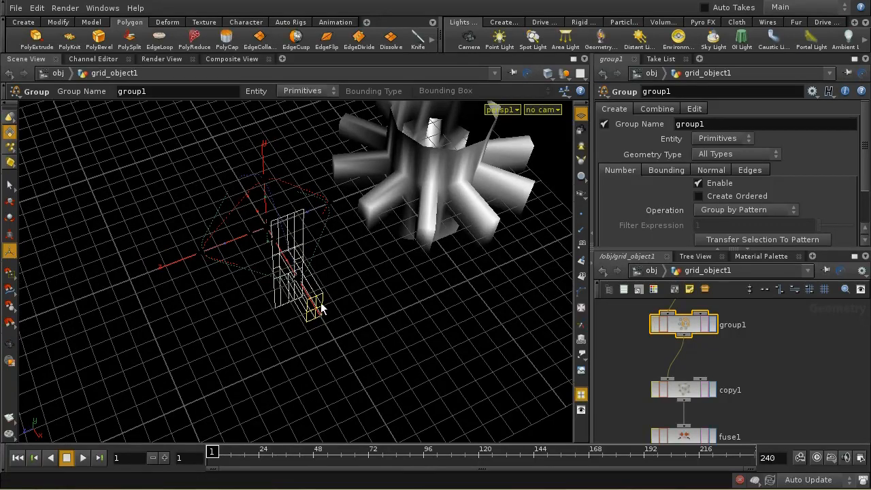
mouse_move(469, 296)
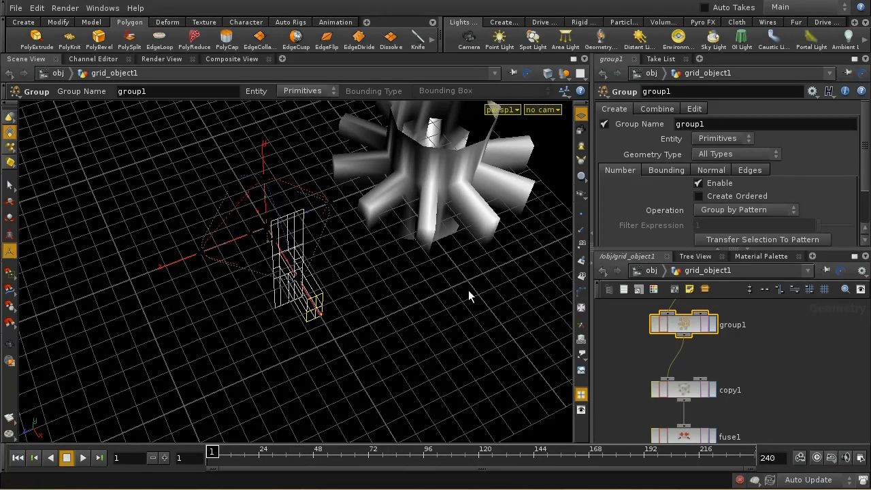
mouse_move(448, 162)
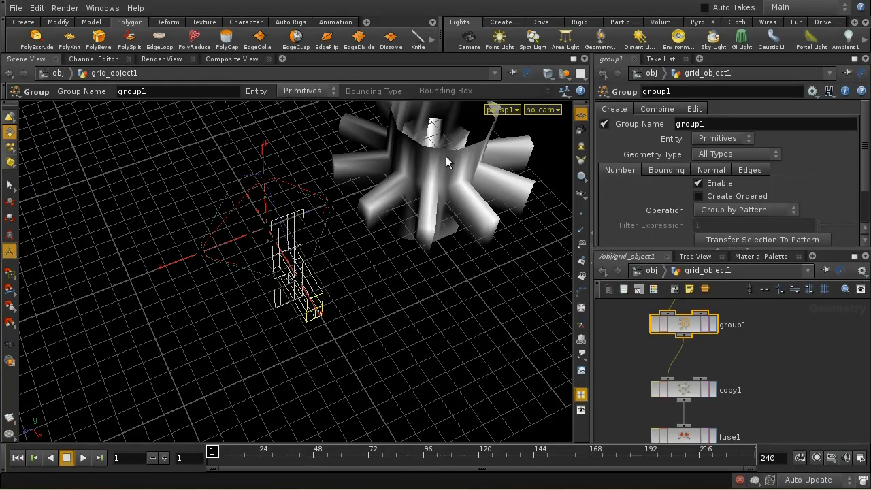